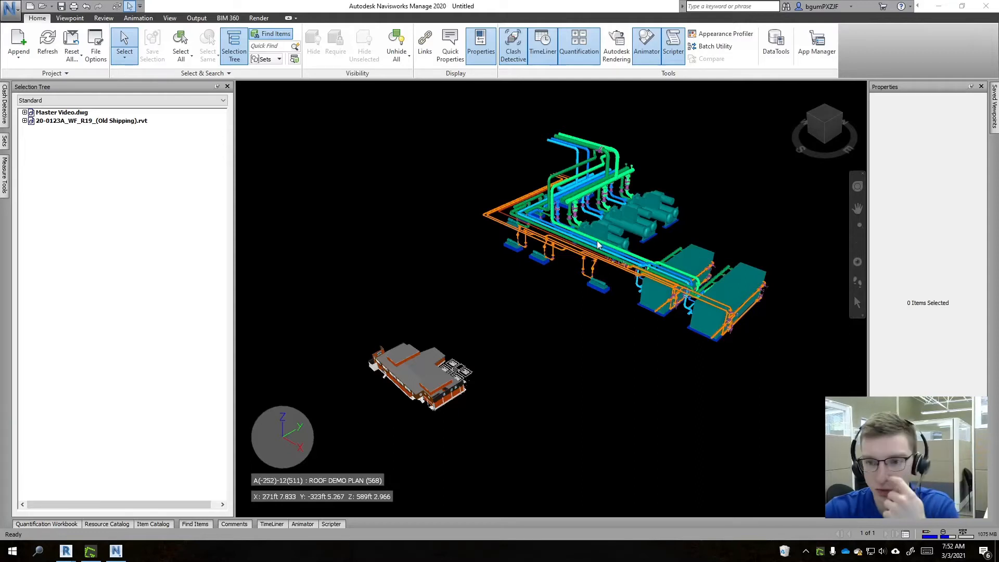
pyautogui.moveTo(618, 166)
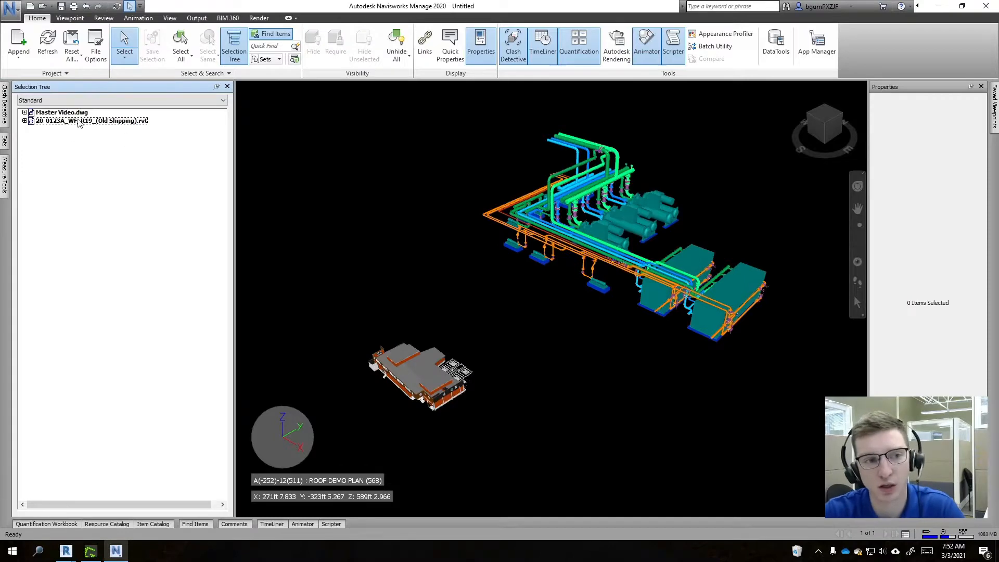
# Bring up the GROUND PLAN floor plan from the Project Browser's Floor Plans list.
pyautogui.click(60, 112)
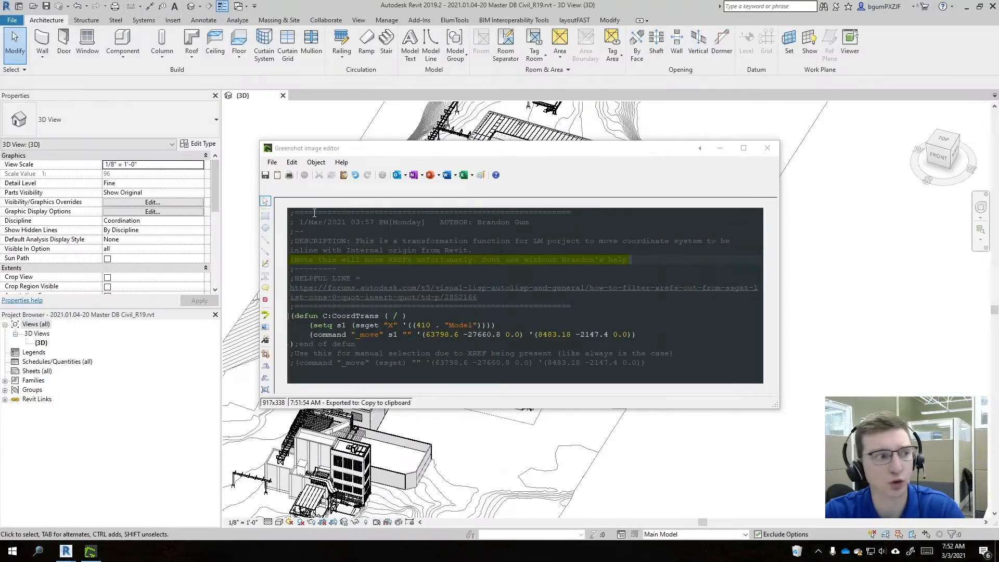
pyautogui.moveTo(750, 198)
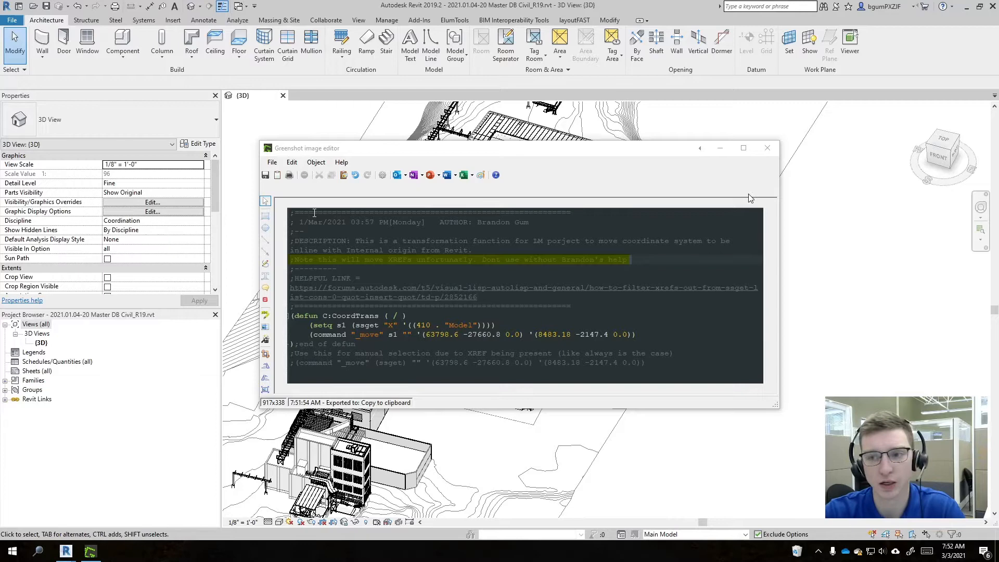
pyautogui.click(767, 148)
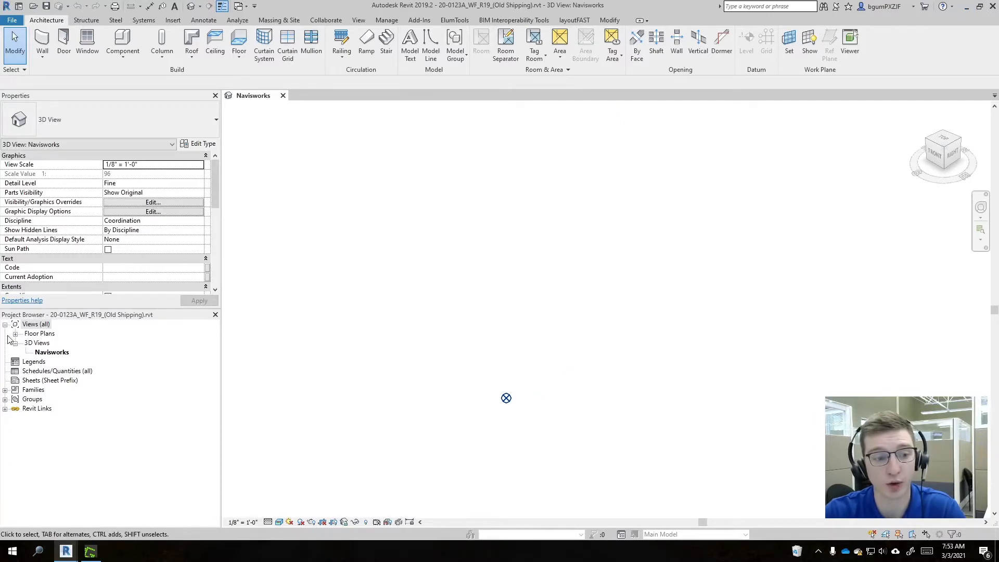
pyautogui.click(8, 333)
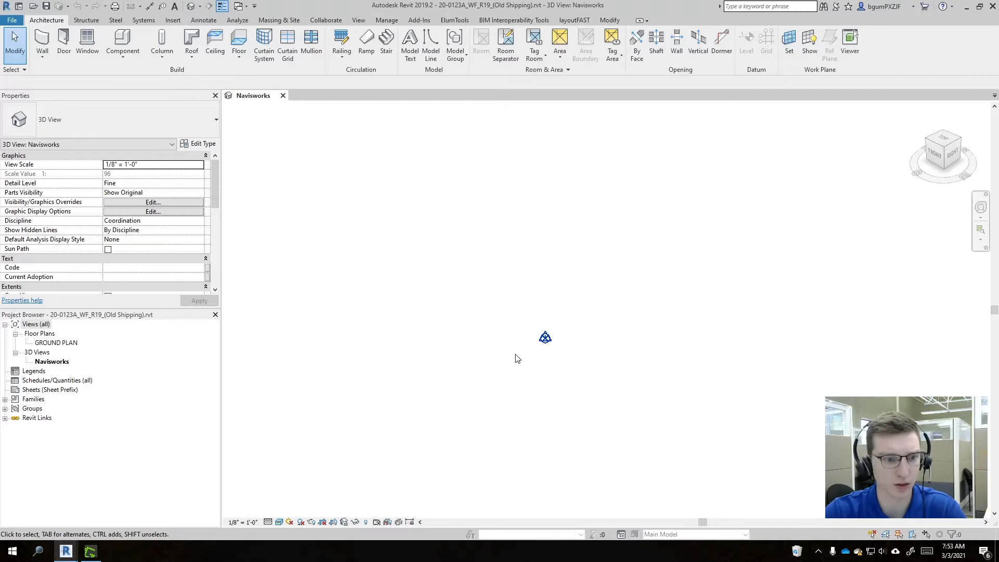
pyautogui.click(52, 343)
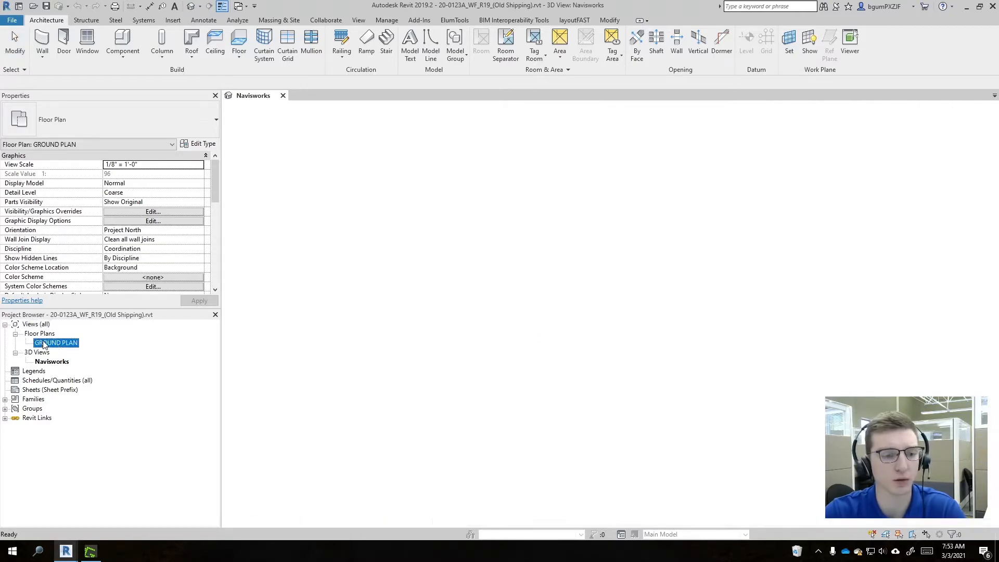
pyautogui.doubleClick(52, 343)
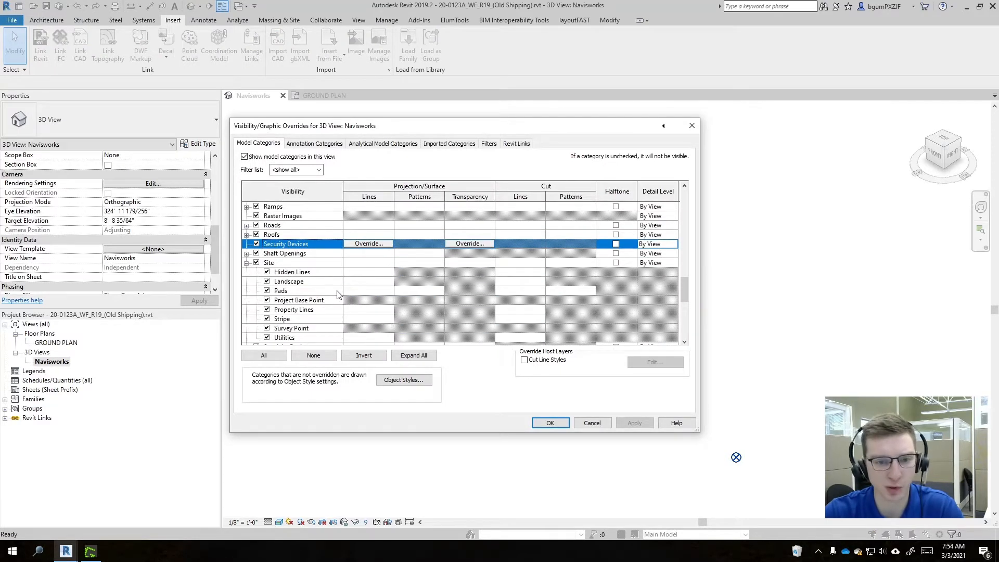
# Review the Survey Point site category, cancel, then select the Project Base Point to read its 352° true-north angle.
pyautogui.scroll(-3)
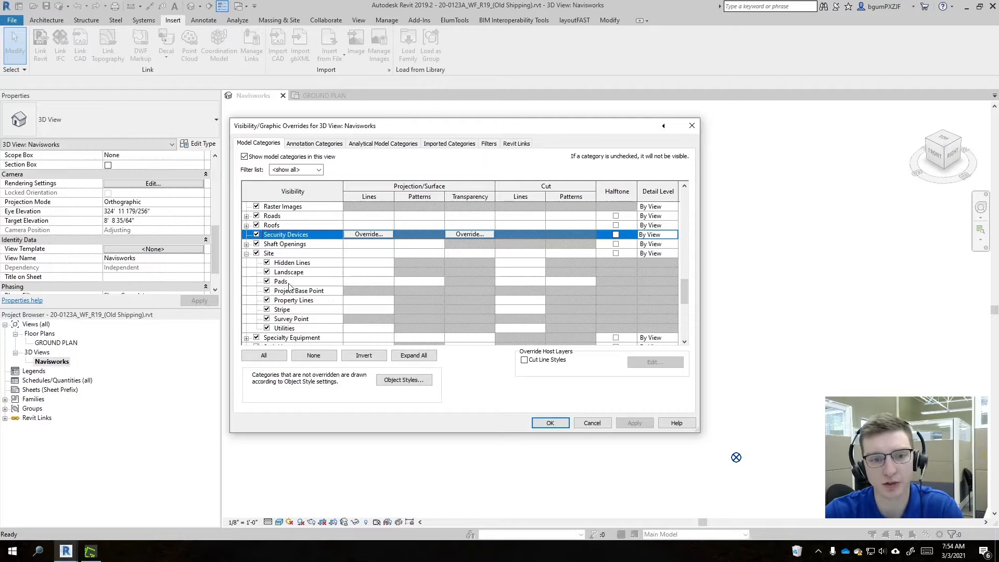
pyautogui.click(292, 319)
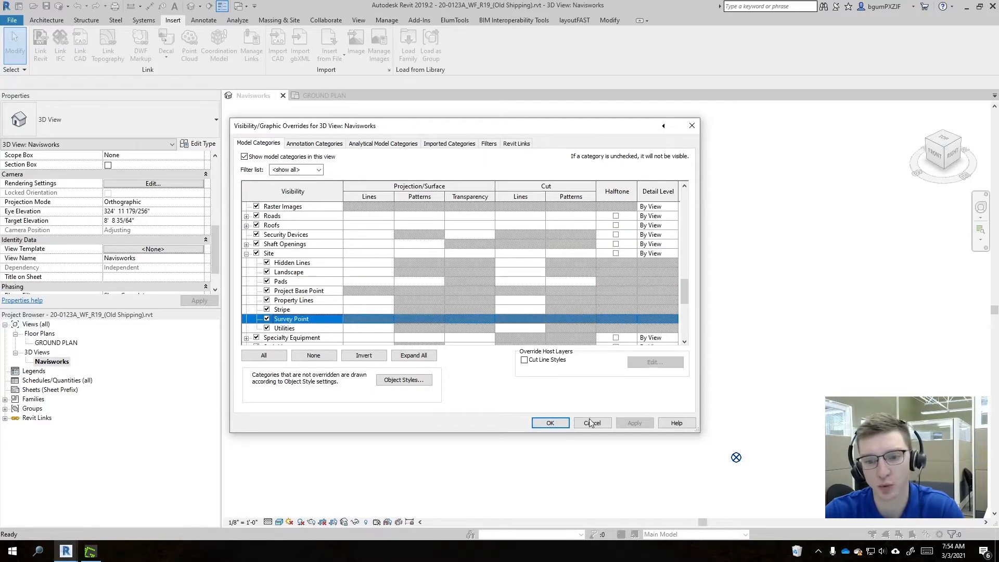
pyautogui.click(593, 423)
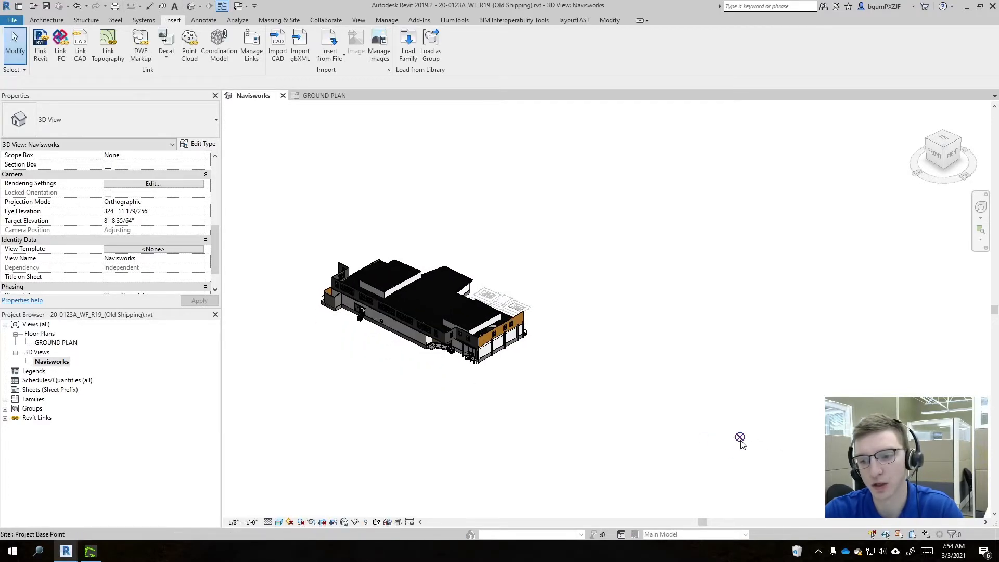
pyautogui.click(739, 438)
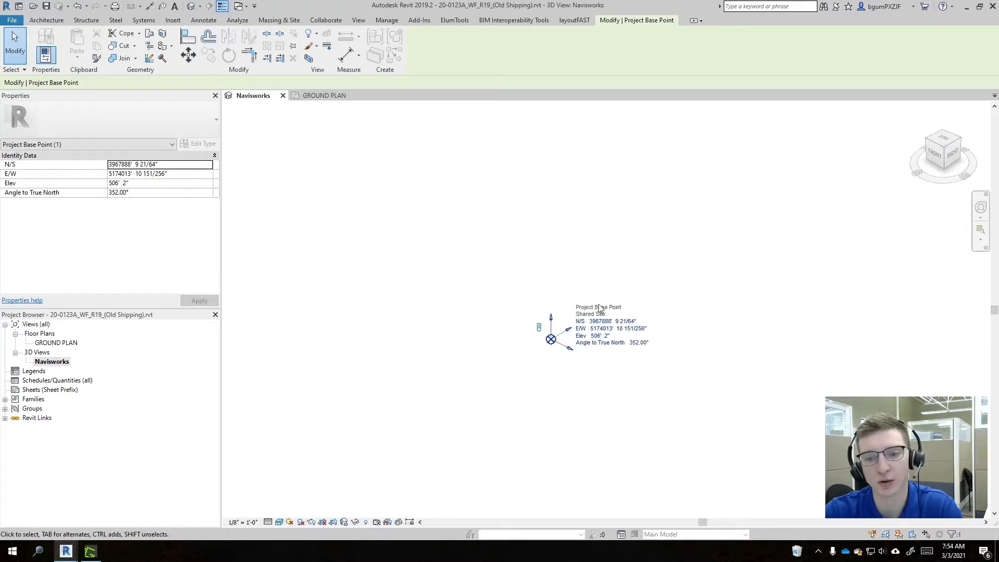
pyautogui.moveTo(552, 328); pyautogui.dragTo(748, 344)
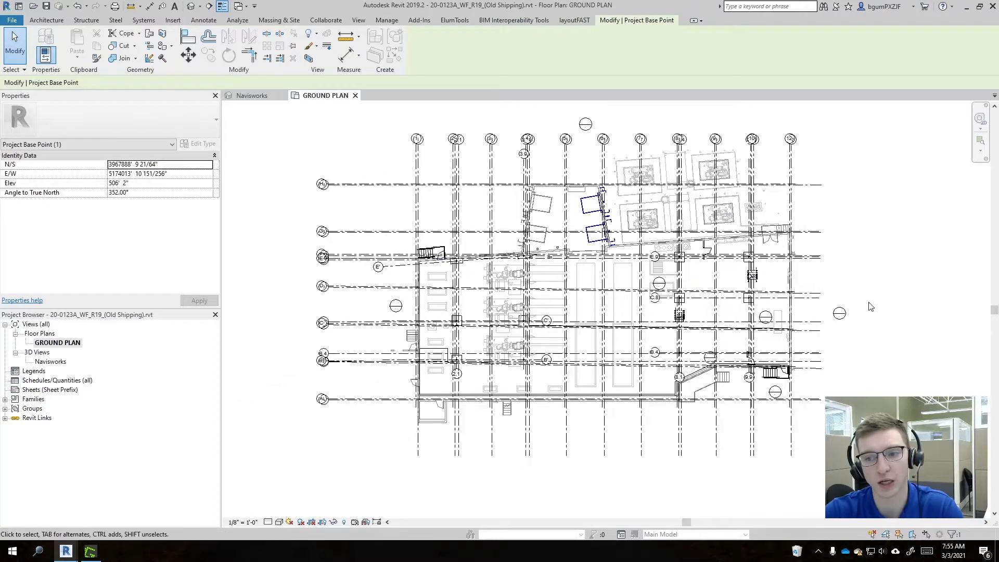
pyautogui.click(15, 19)
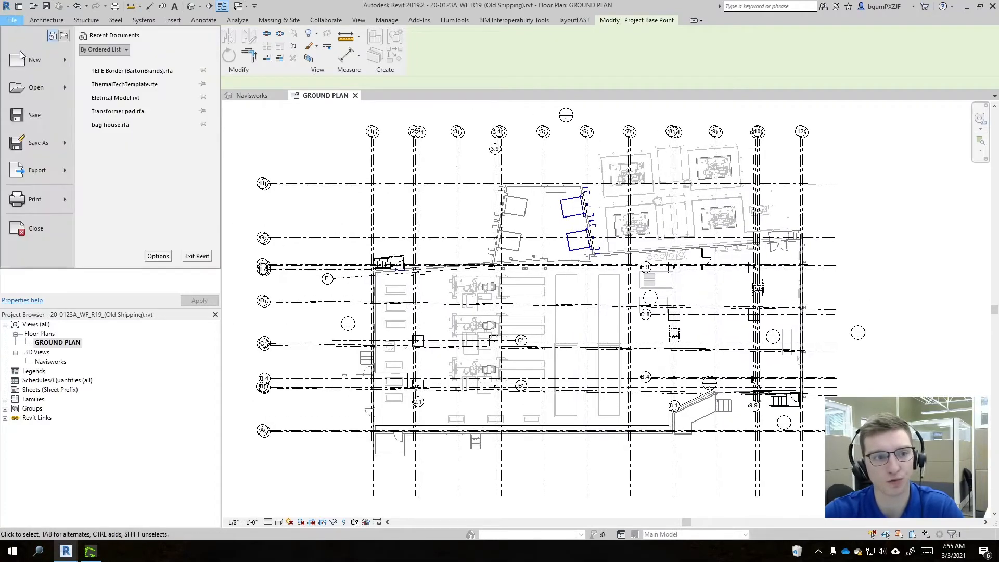
pyautogui.click(38, 171)
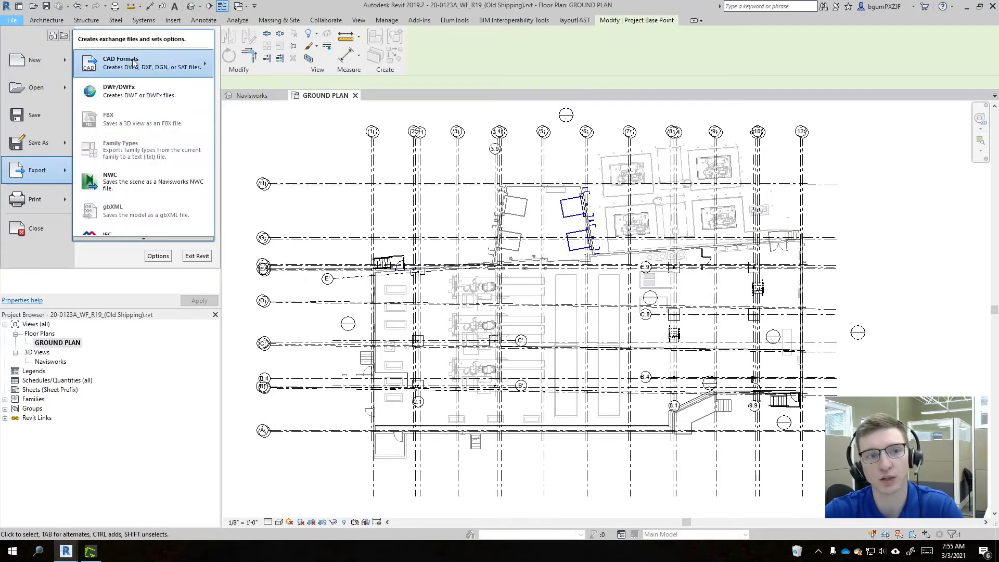
pyautogui.click(143, 62)
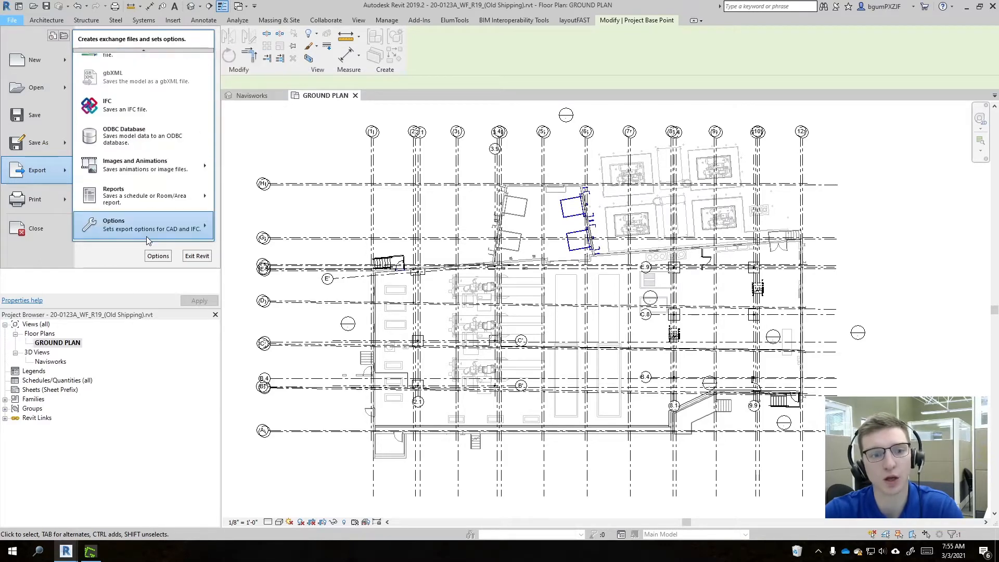
pyautogui.click(140, 225)
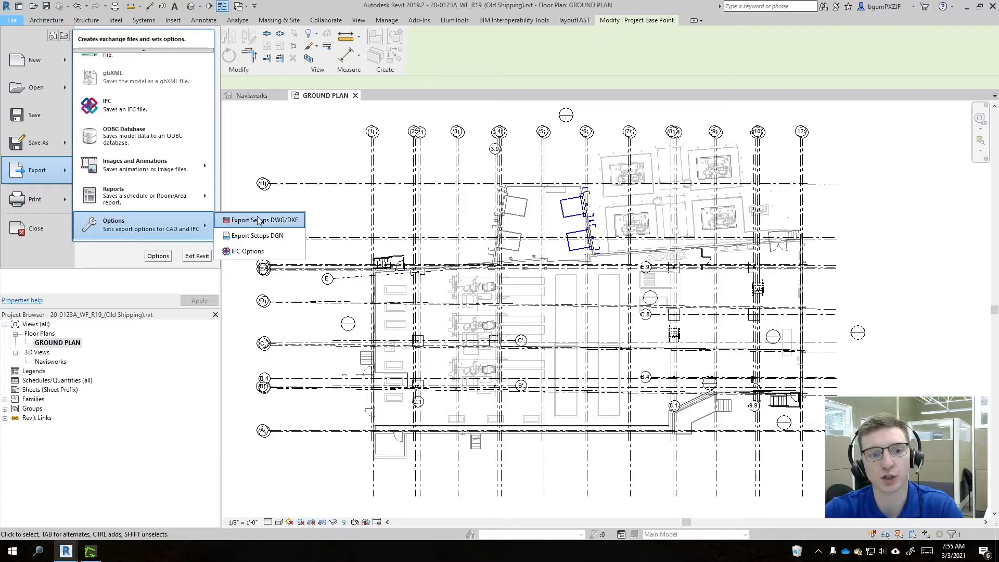
pyautogui.click(259, 221)
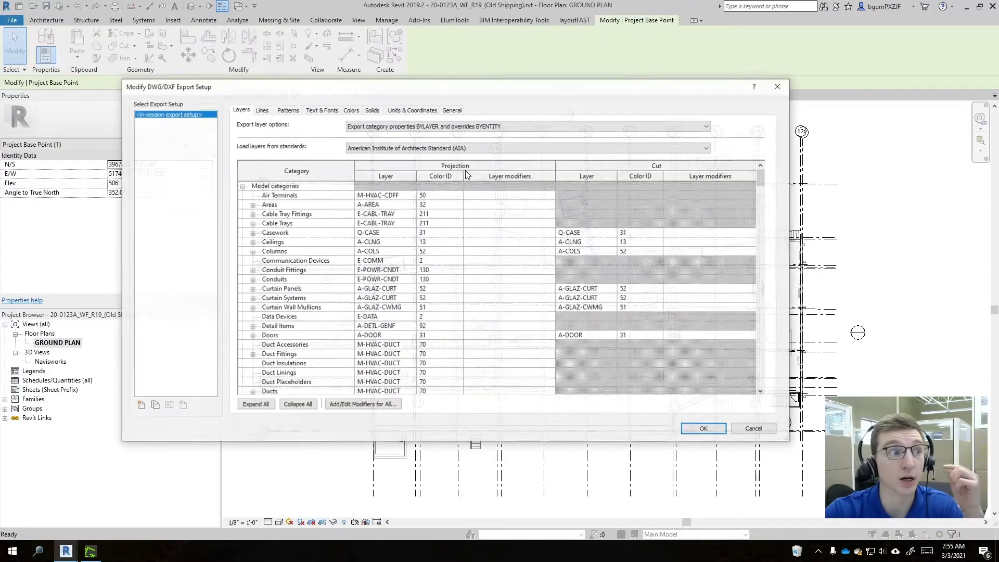
pyautogui.click(412, 110)
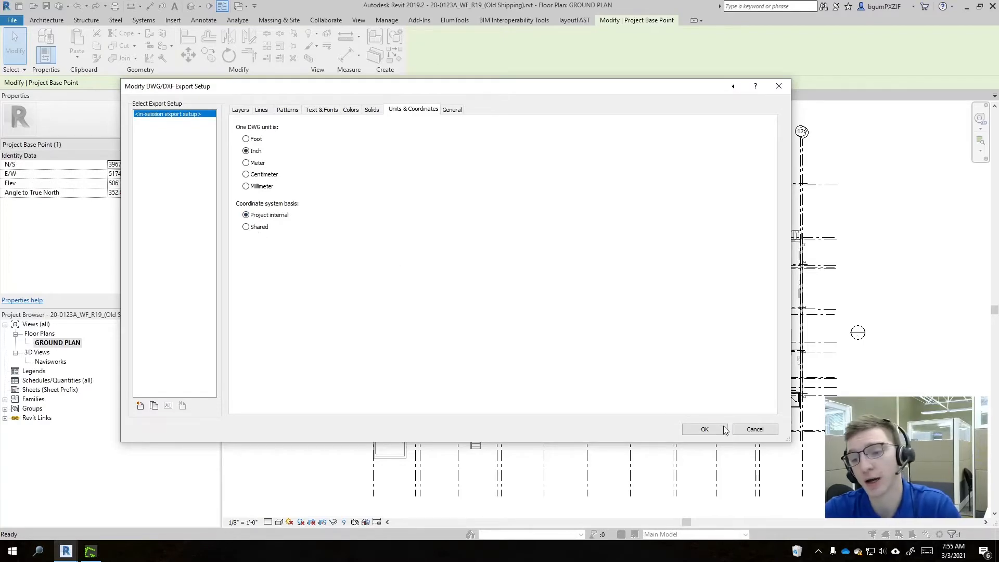
pyautogui.click(705, 429)
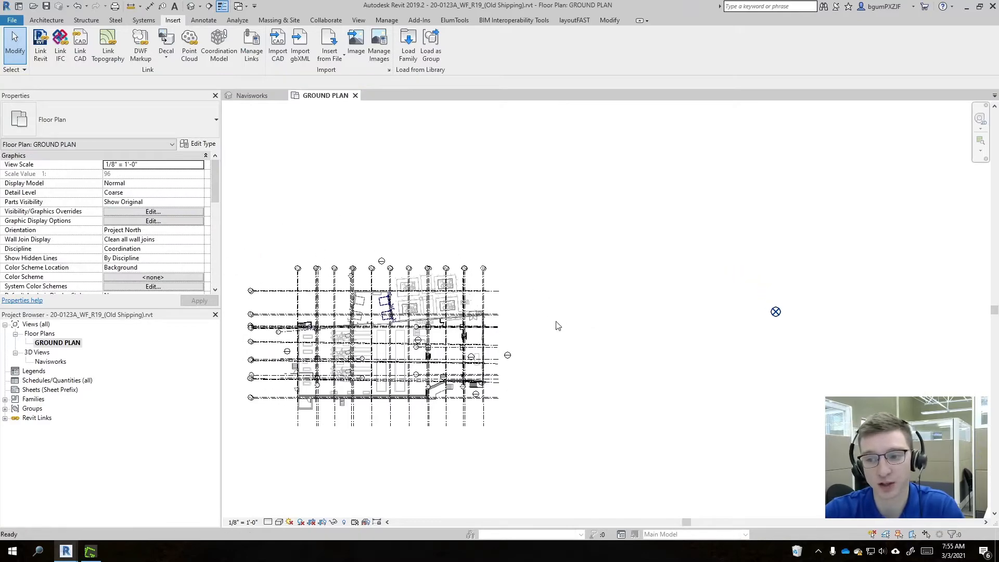
pyautogui.click(776, 312)
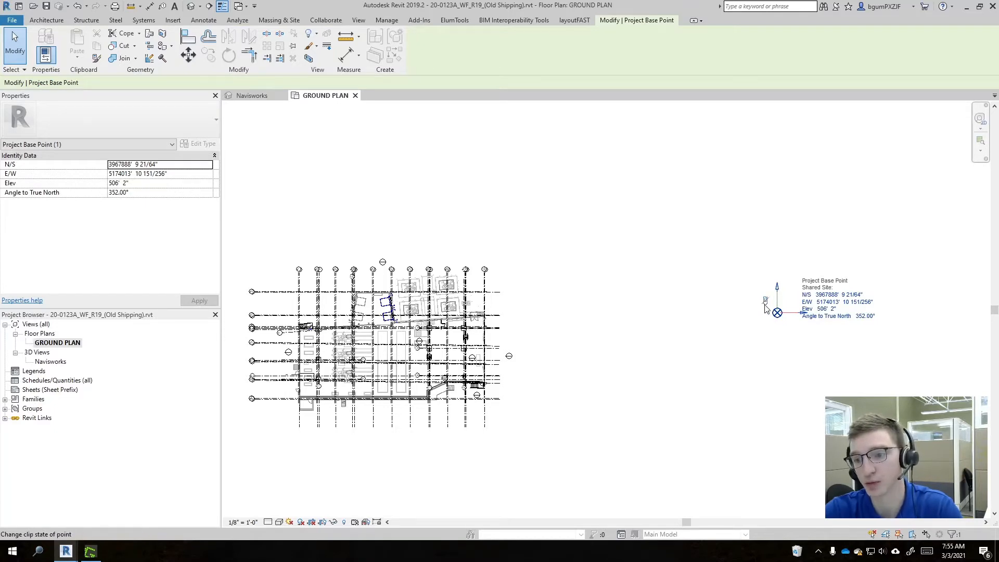
pyautogui.rightClick(776, 312)
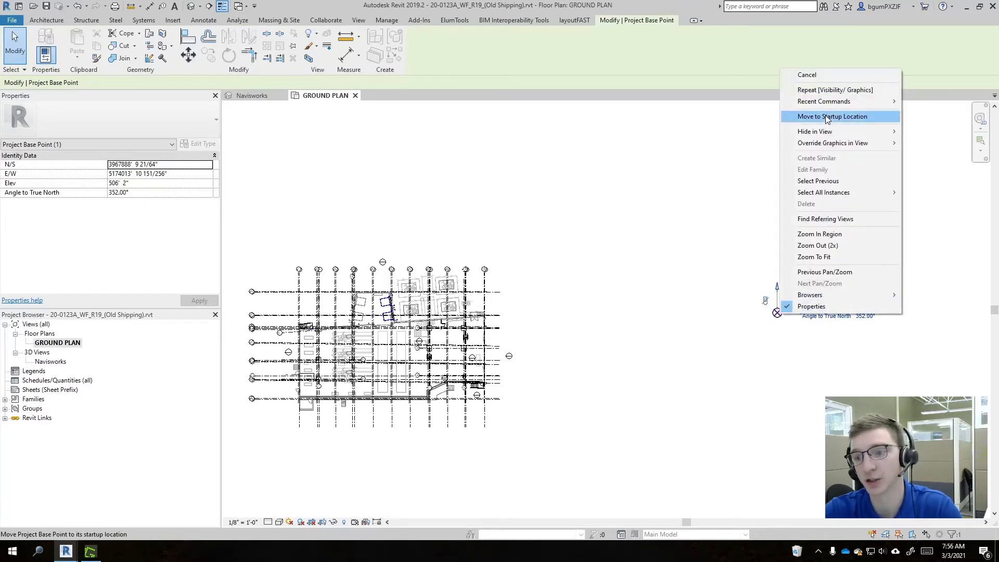
pyautogui.click(832, 117)
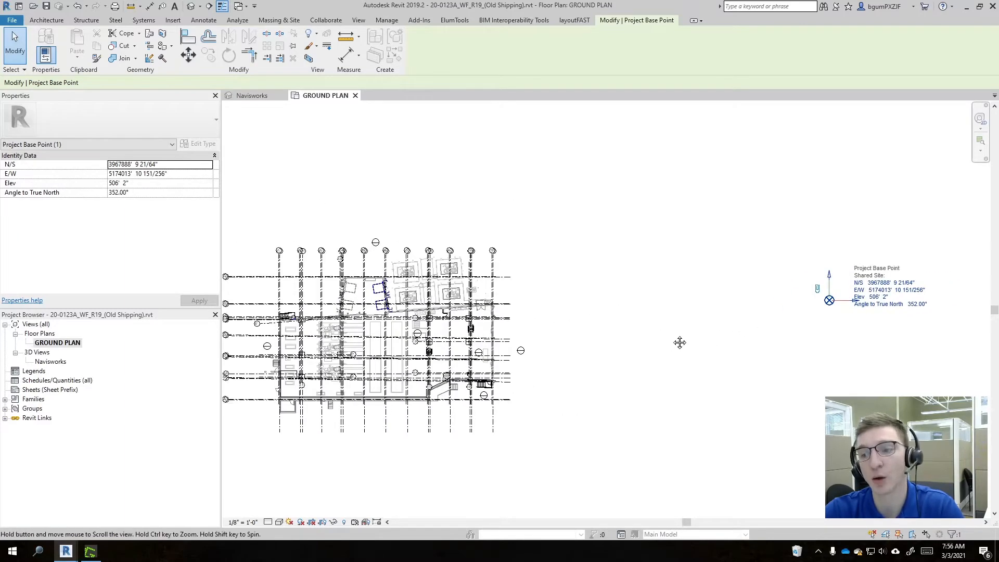
pyautogui.moveTo(680, 343); pyautogui.dragTo(641, 334)
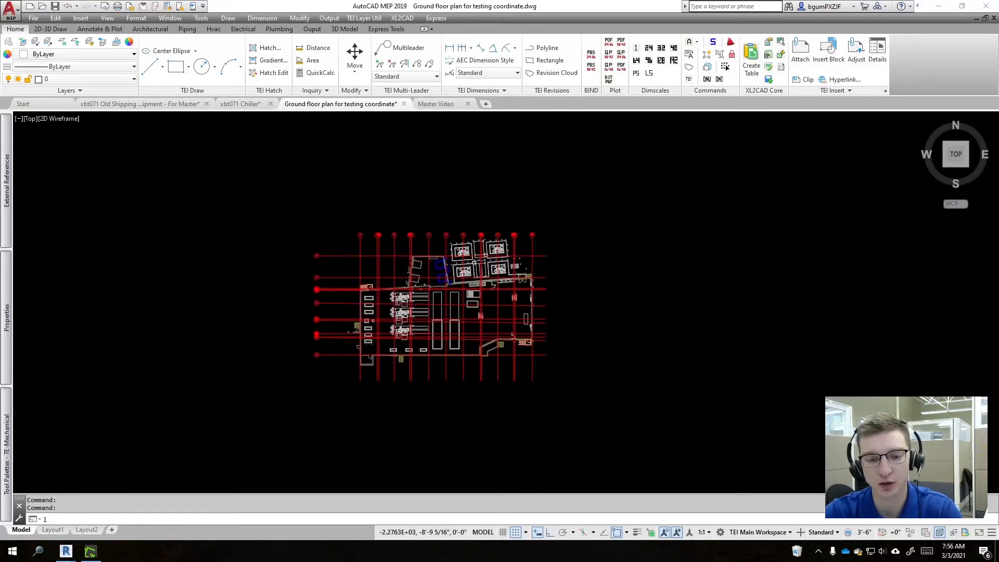
# Start the line's first point at the drawing origin 0,0.
pyautogui.write('0,0')
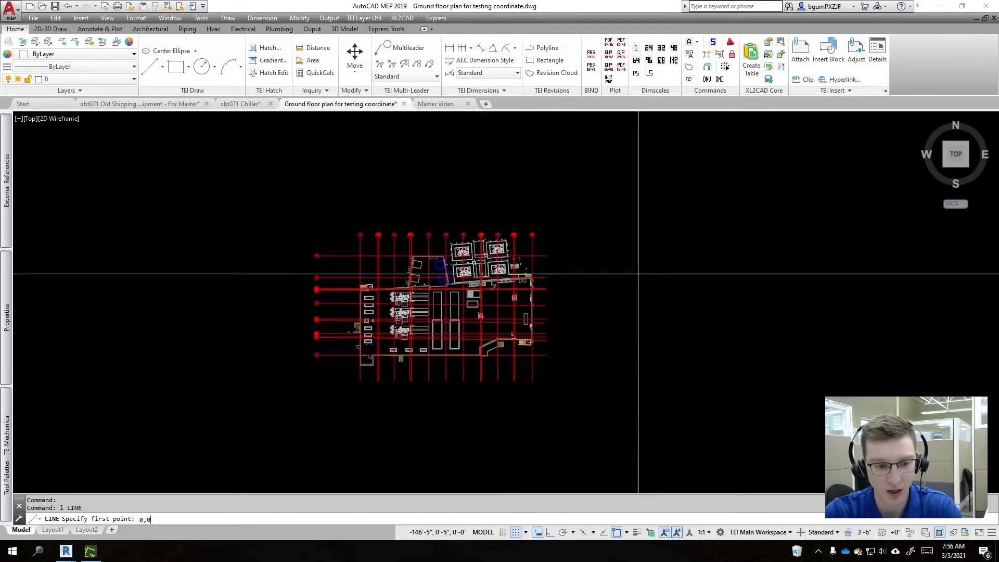
pyautogui.press('Enter')
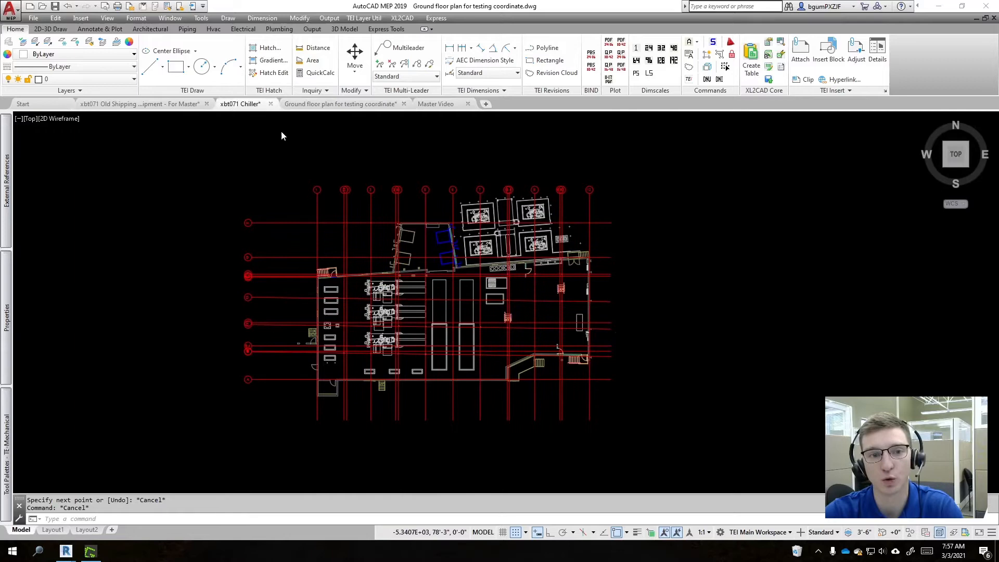
# Review Master Video's attached references and the ground floor plan, then show the xbt071 Chiller drawing.
pyautogui.click(240, 103)
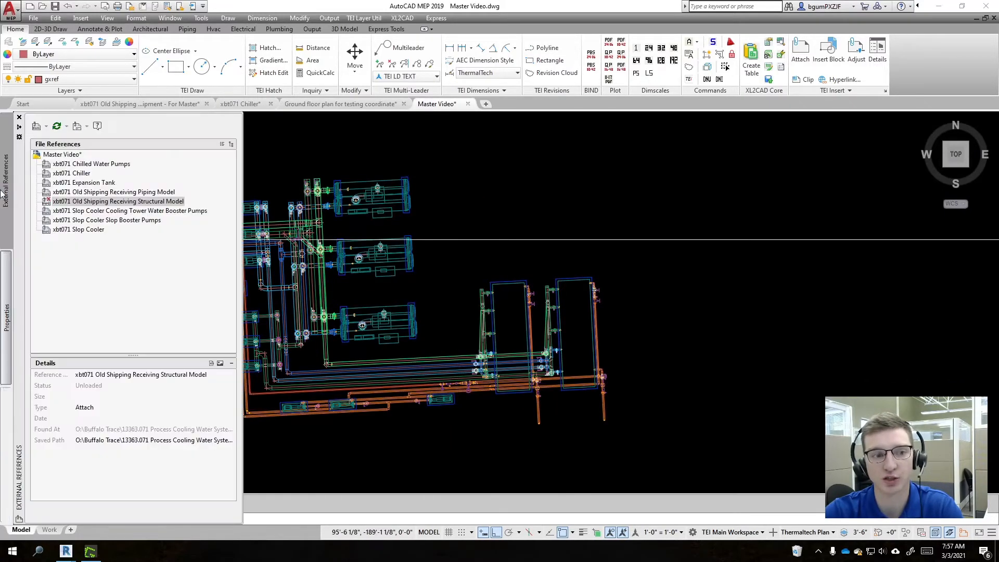
pyautogui.click(73, 229)
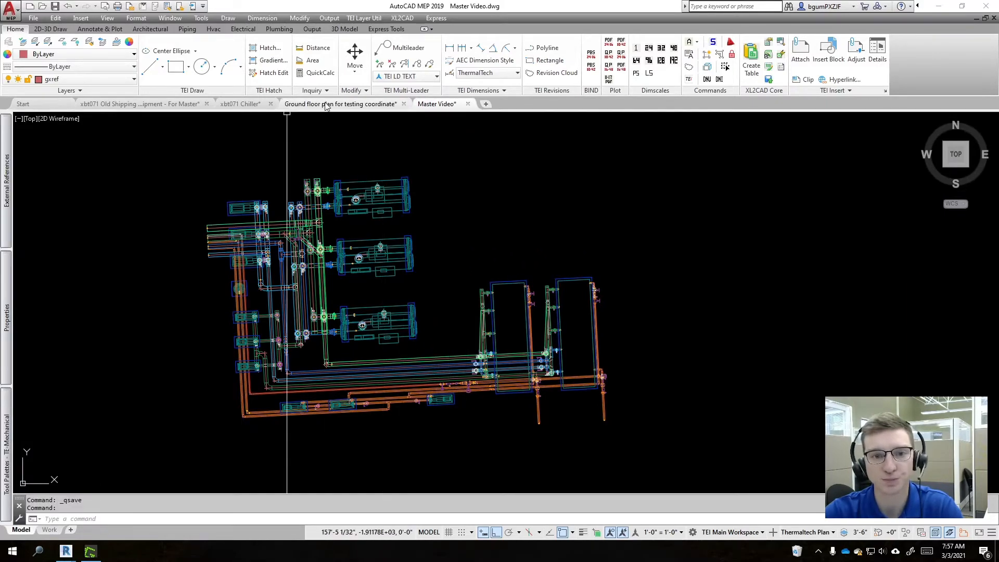
pyautogui.click(341, 104)
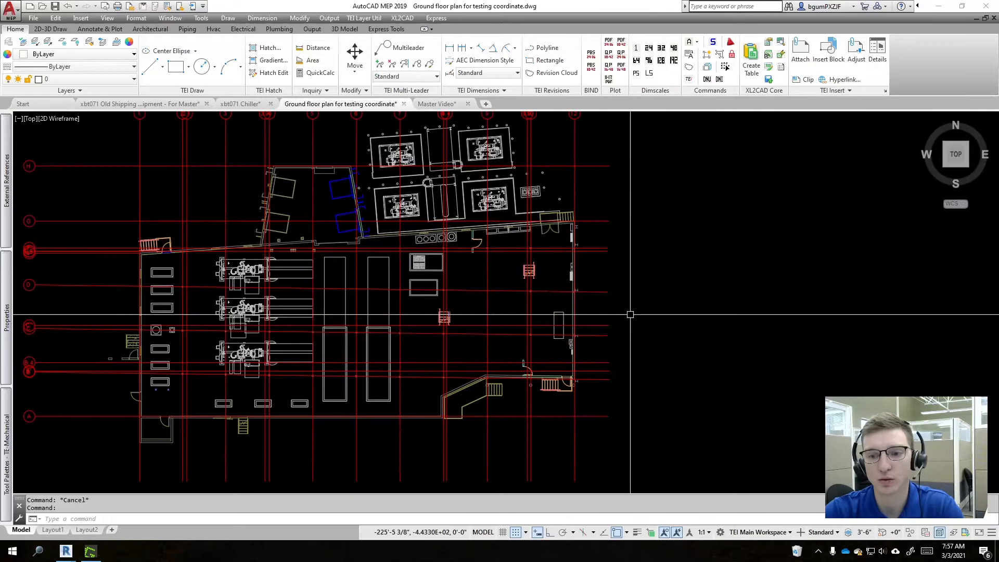
pyautogui.click(240, 103)
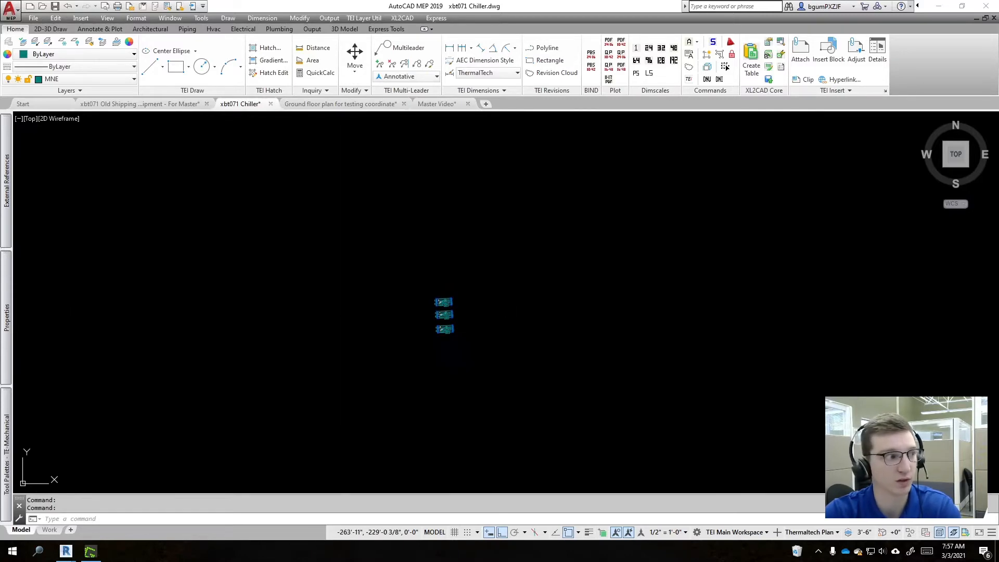
pyautogui.click(89, 550)
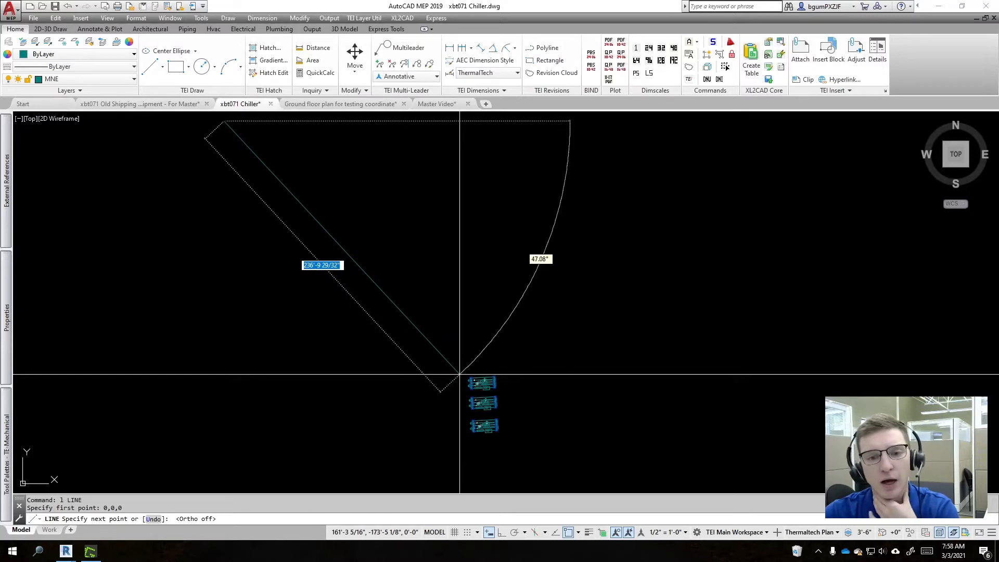
pyautogui.moveTo(459, 374)
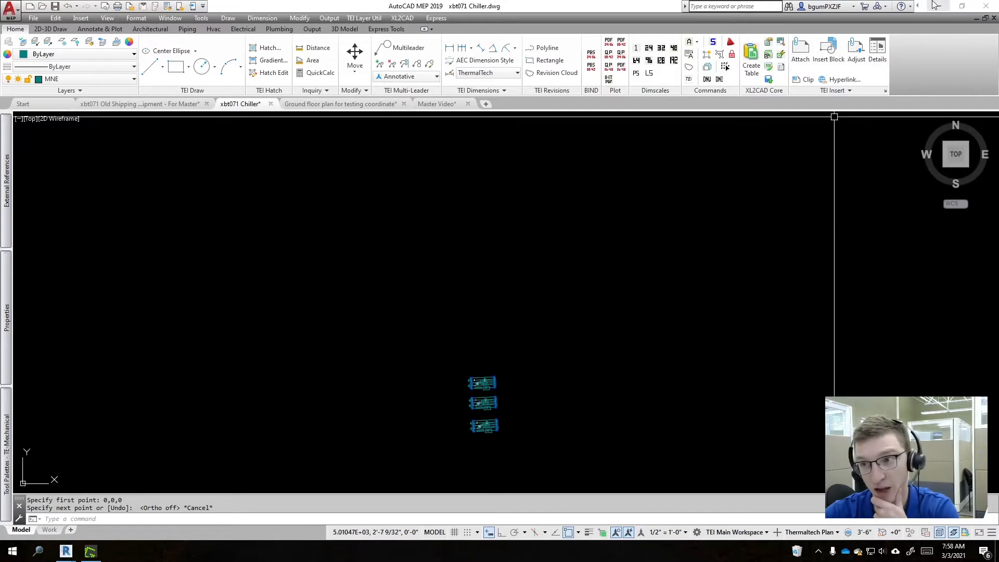
pyautogui.moveTo(946, 8)
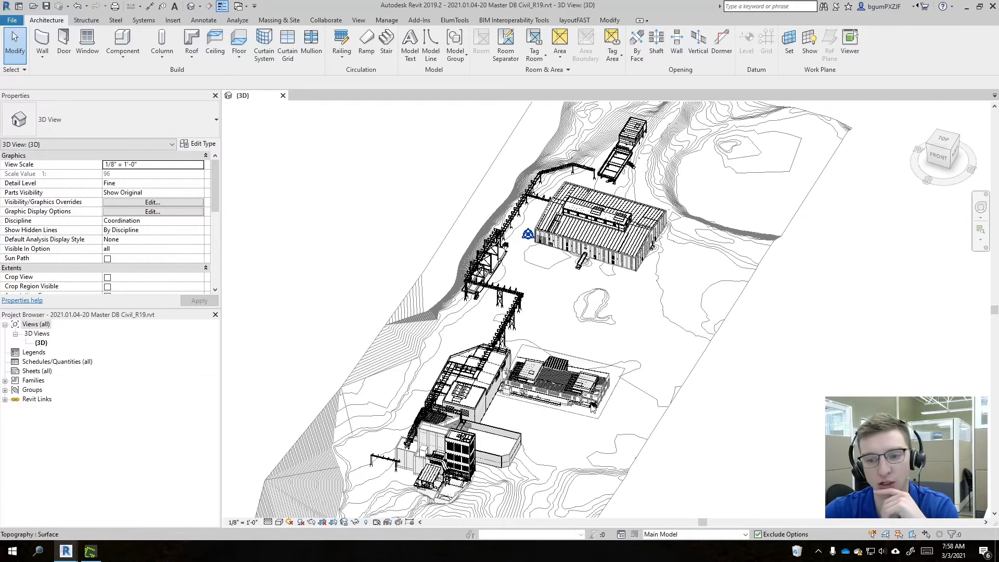
pyautogui.moveTo(593, 406)
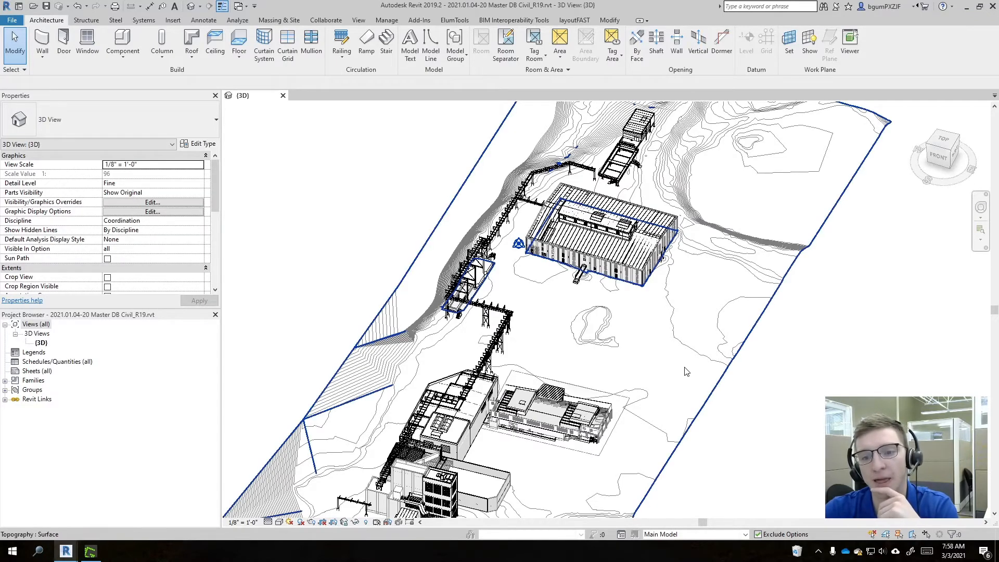
pyautogui.moveTo(579, 343)
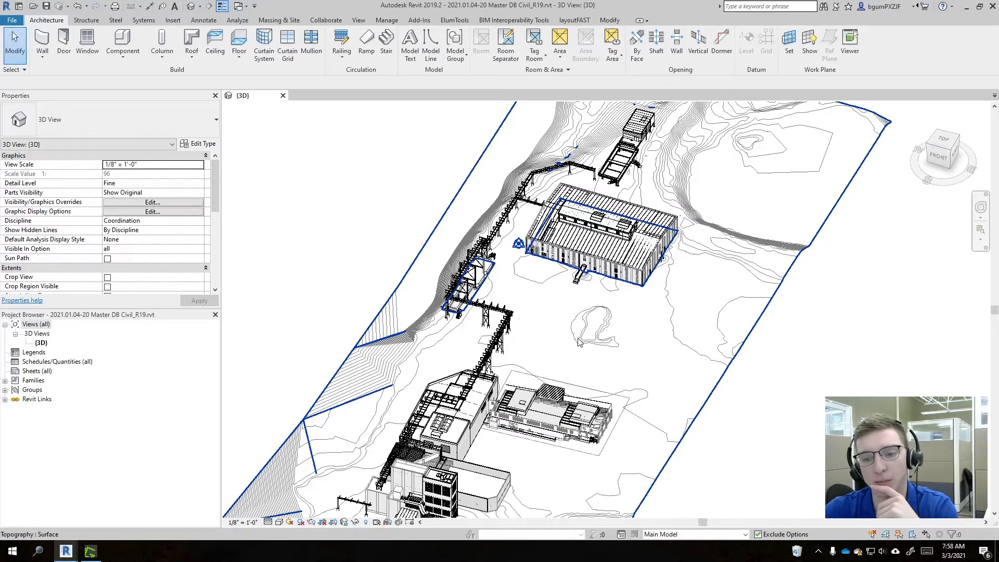
pyautogui.moveTo(543, 318)
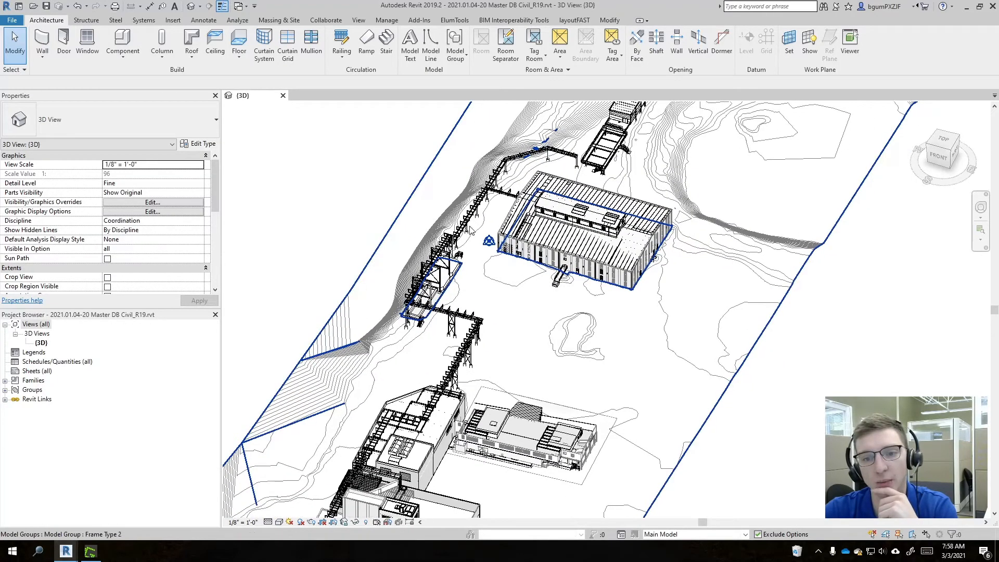
# Move the selected project base point to its startup location and orbit the site model to check it.
pyautogui.click(489, 242)
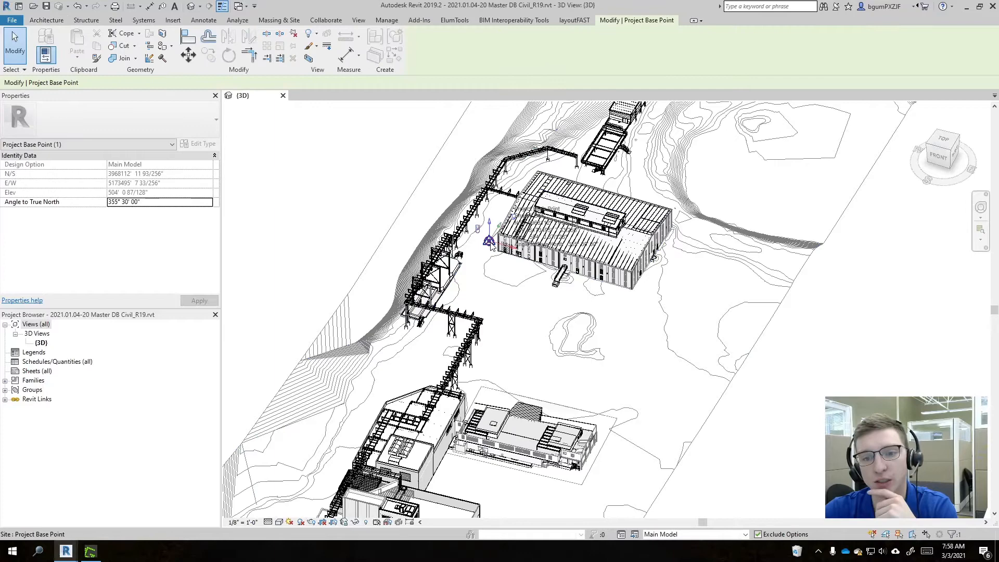
pyautogui.rightClick(493, 241)
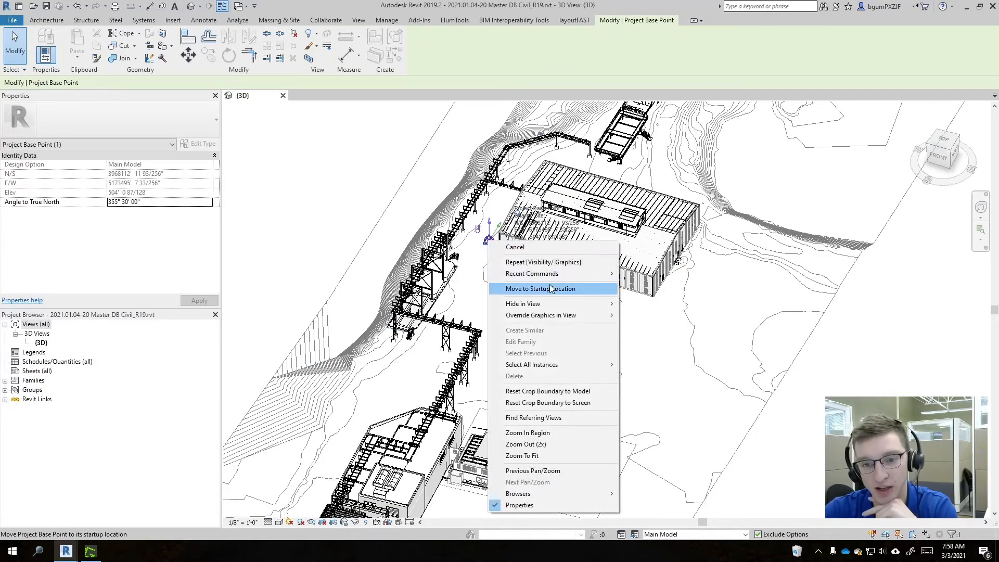
pyautogui.click(541, 289)
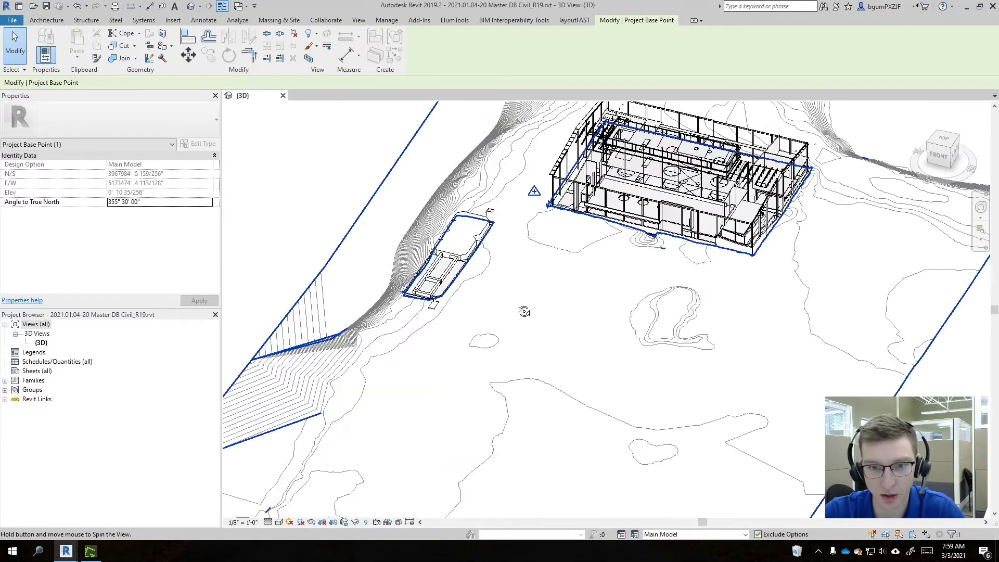
pyautogui.moveTo(523, 312); pyautogui.dragTo(528, 273)
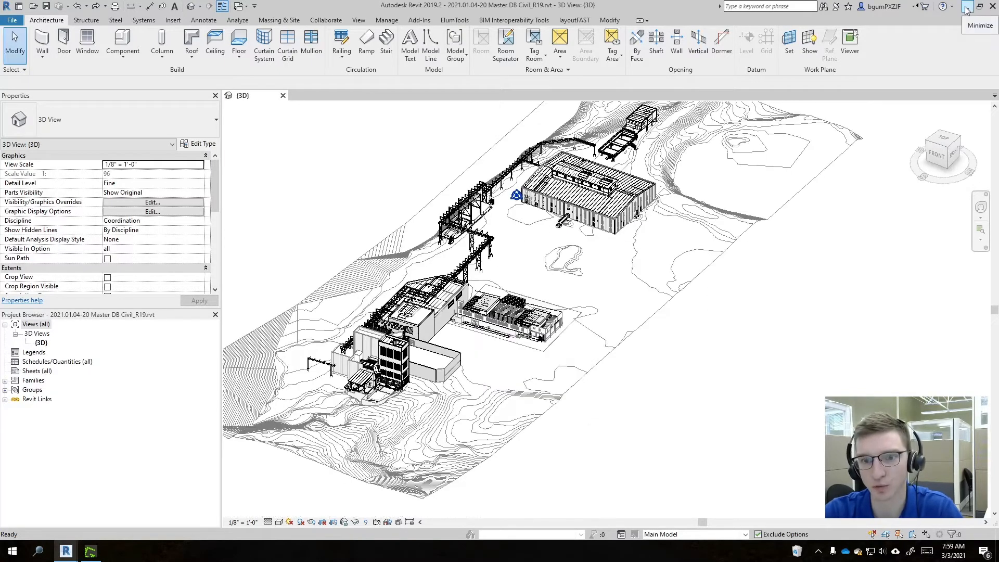
# Hide Revit to see the models apart in Navisworks, then bring AutoCAD back to front.
pyautogui.click(966, 6)
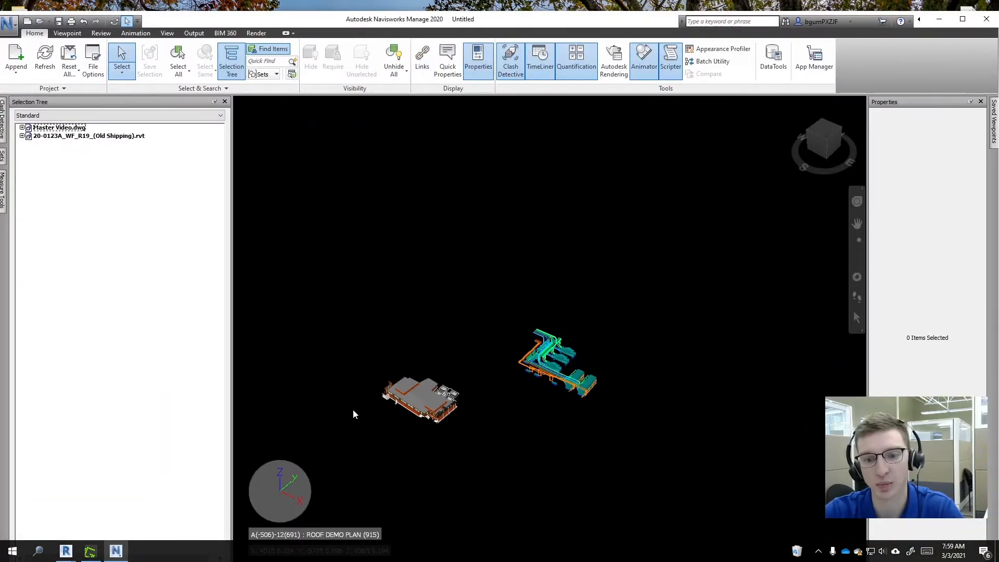
pyautogui.moveTo(584, 21)
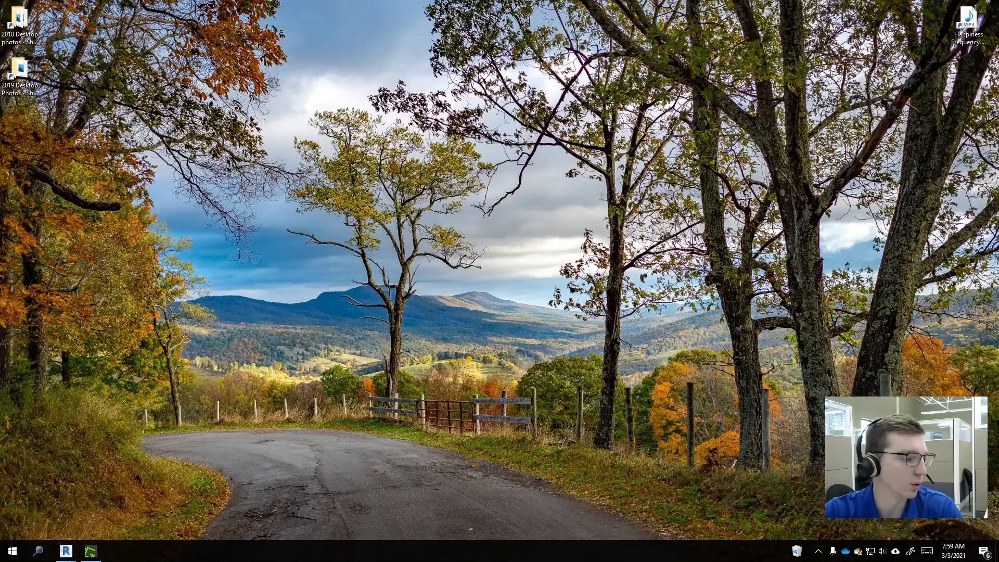
pyautogui.click(92, 552)
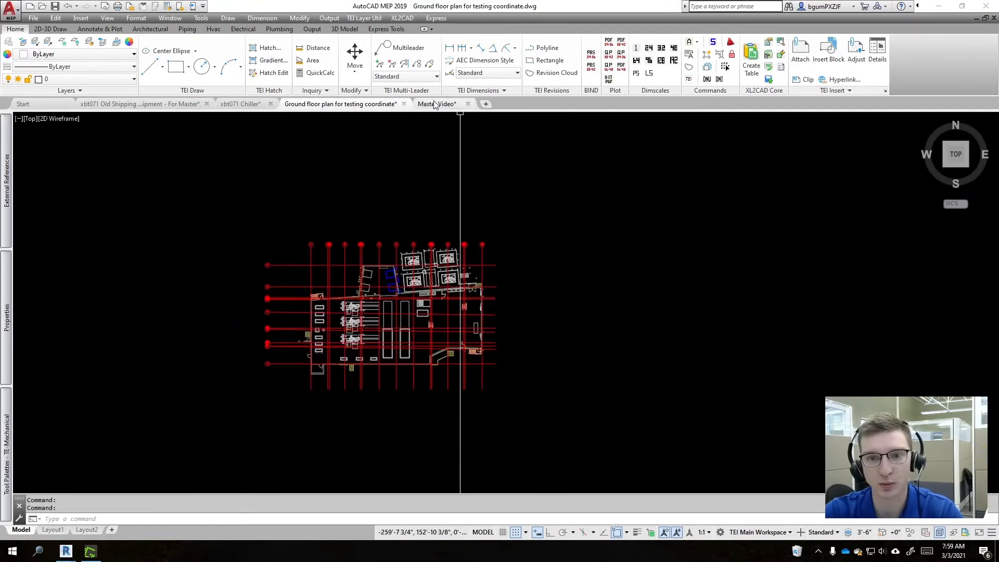
pyautogui.moveTo(436, 103)
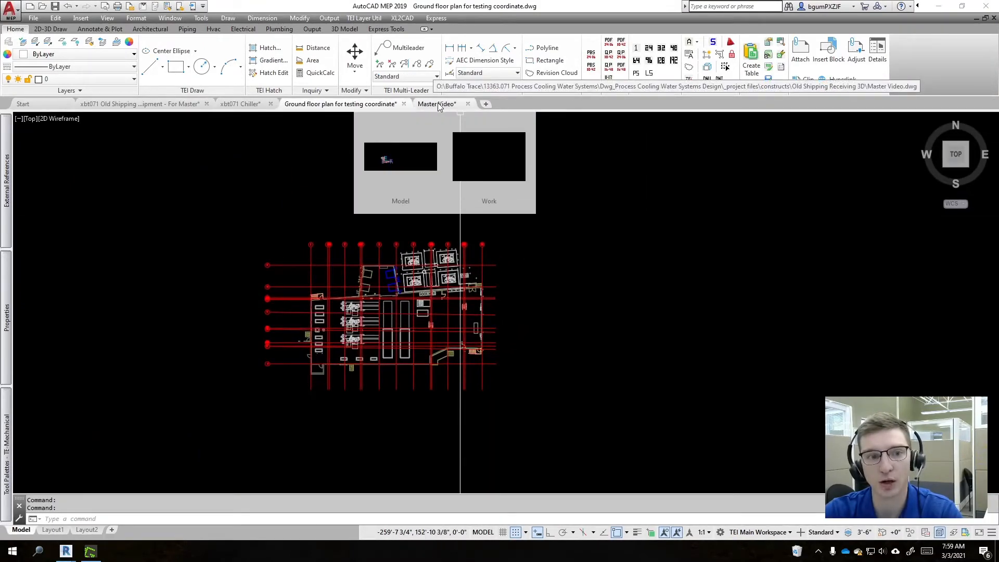
# Reload the Structural Model xref in Master Video, then return to the ground floor plan.
pyautogui.click(435, 103)
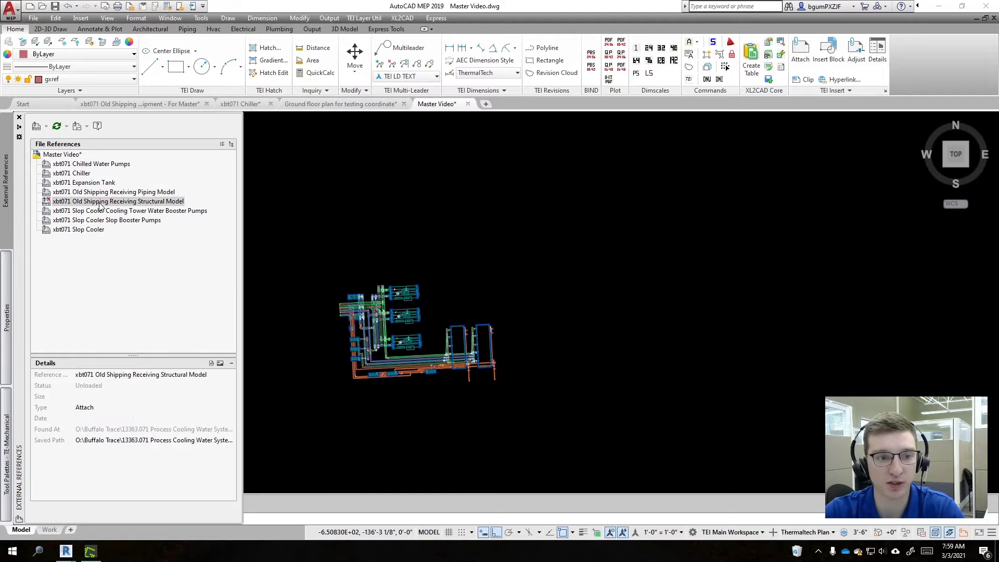
pyautogui.rightClick(99, 200)
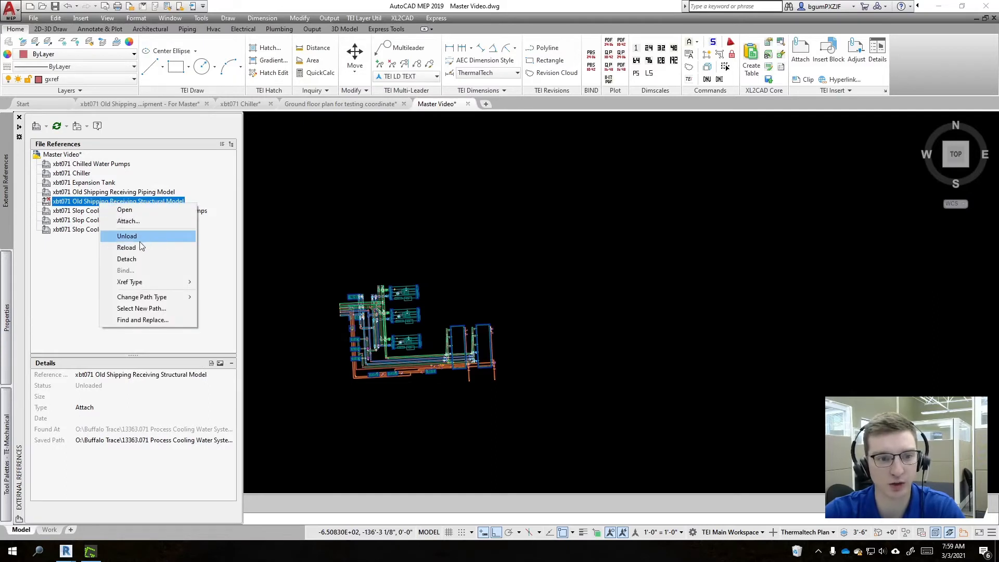
pyautogui.click(127, 248)
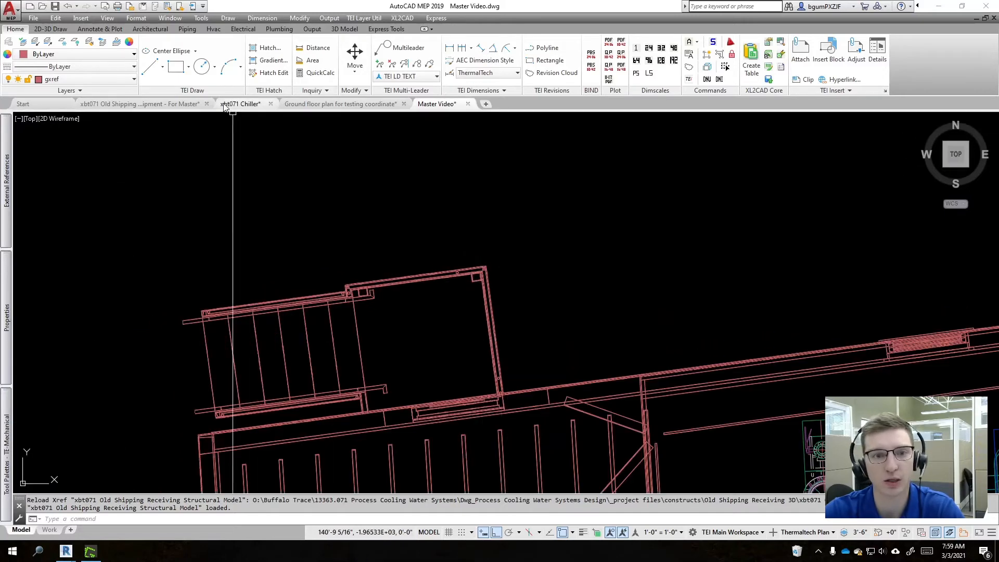
pyautogui.click(340, 103)
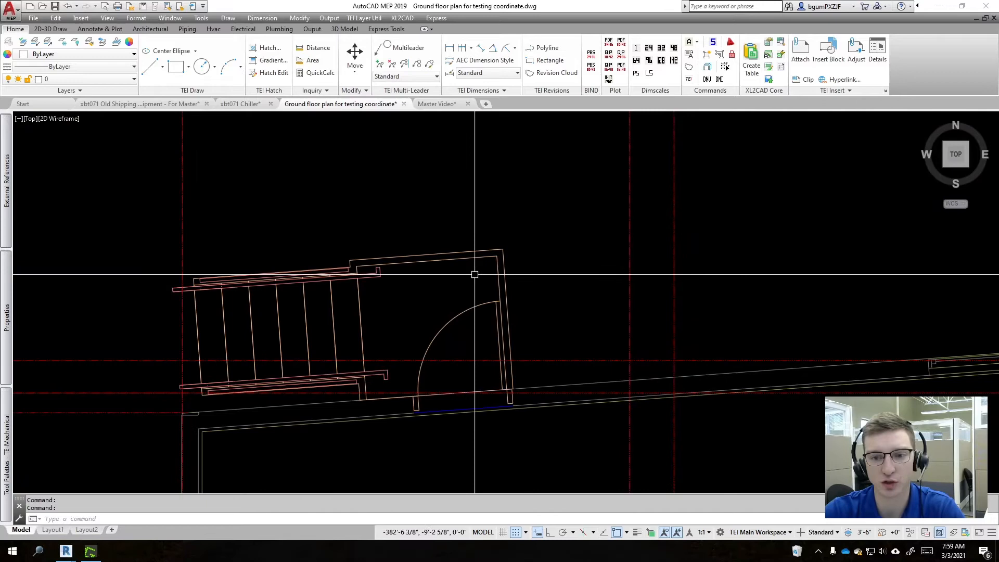
pyautogui.moveTo(440, 103)
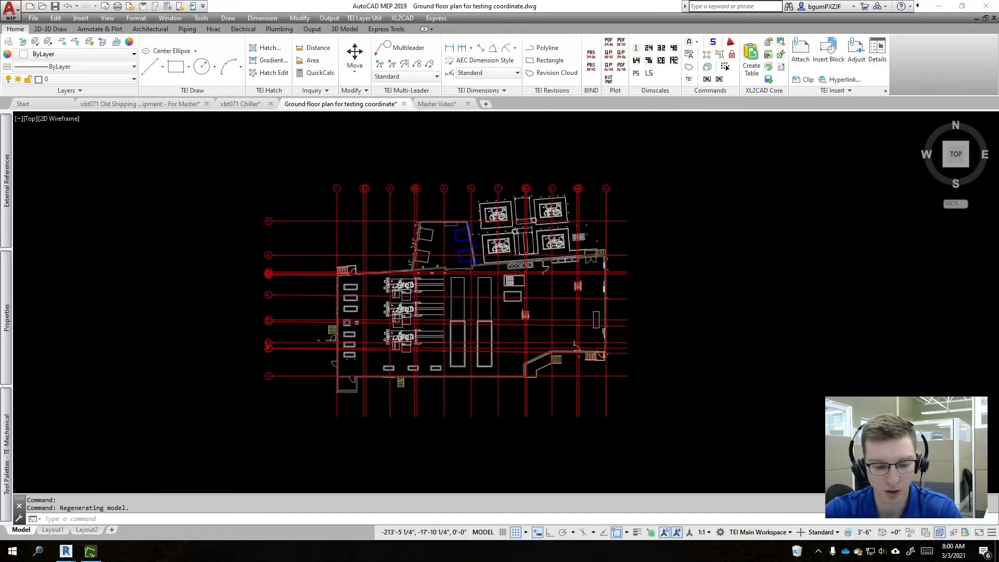
# Copy the selected angled line with base point 0,0, then switch to Master Video.
pyautogui.click(719, 308)
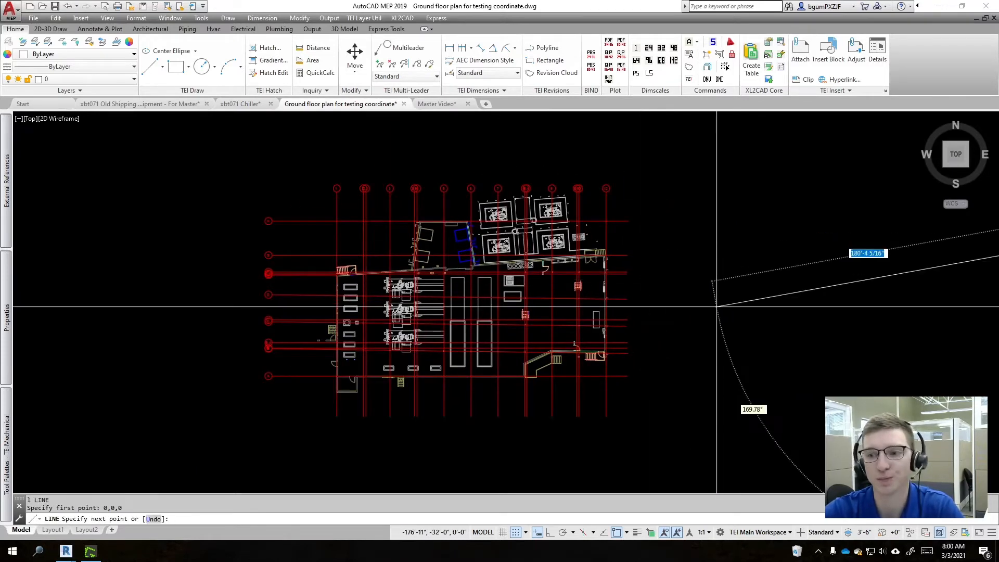
pyautogui.scroll(-3)
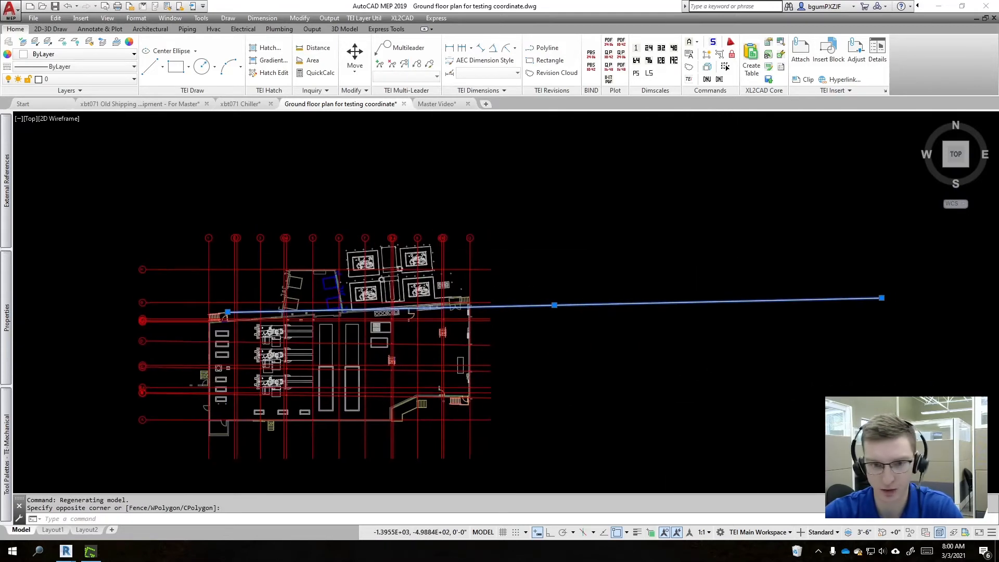
pyautogui.write('copy')
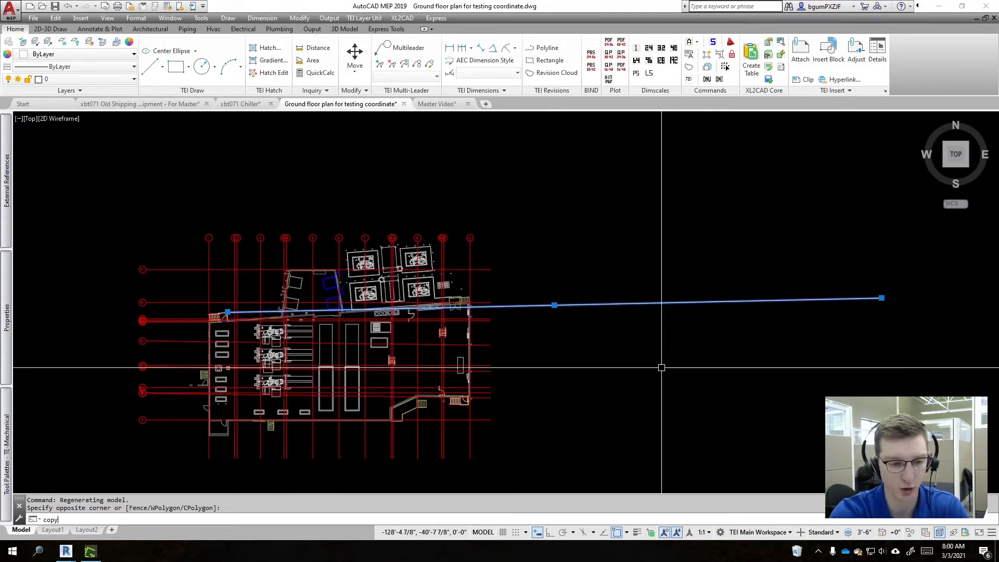
pyautogui.write('0,0')
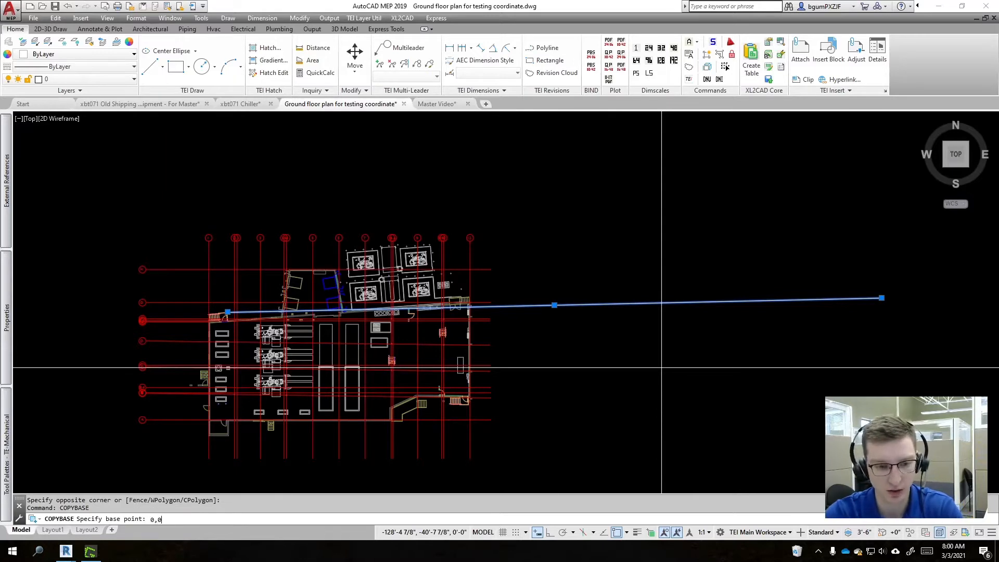
pyautogui.press('Enter')
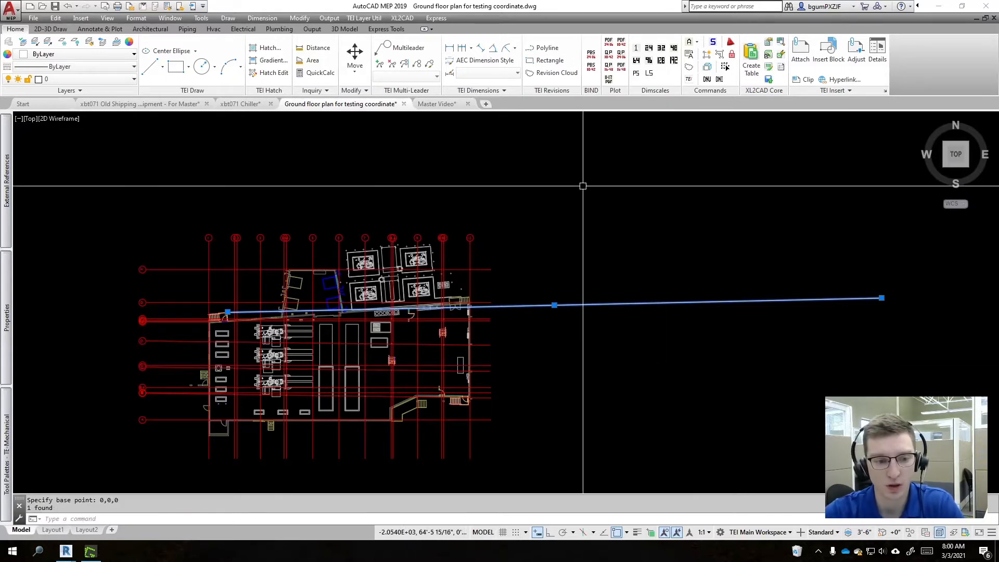
pyautogui.click(436, 103)
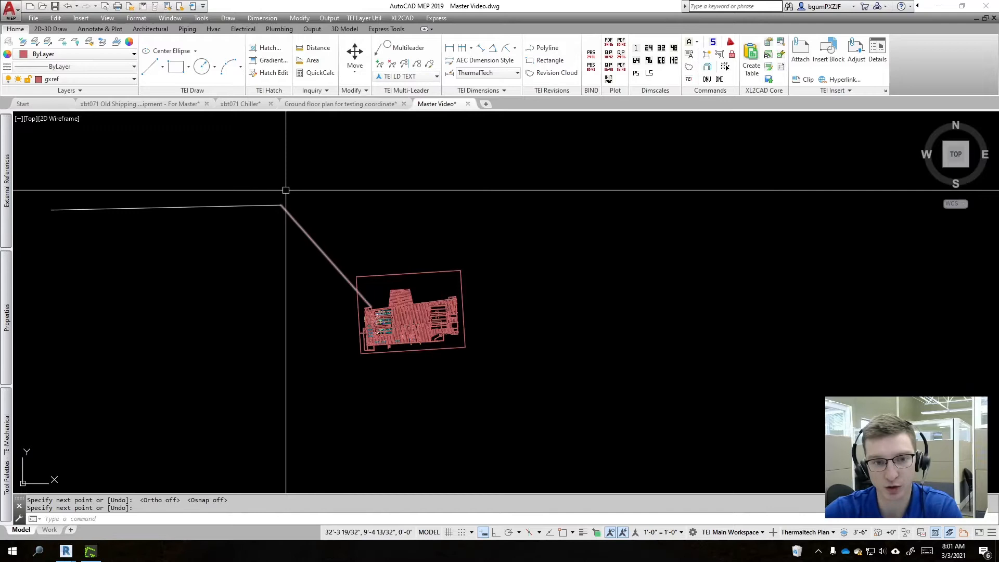
# Review Master Video's structural model reference and set where the moved equipment lands.
pyautogui.click(7, 162)
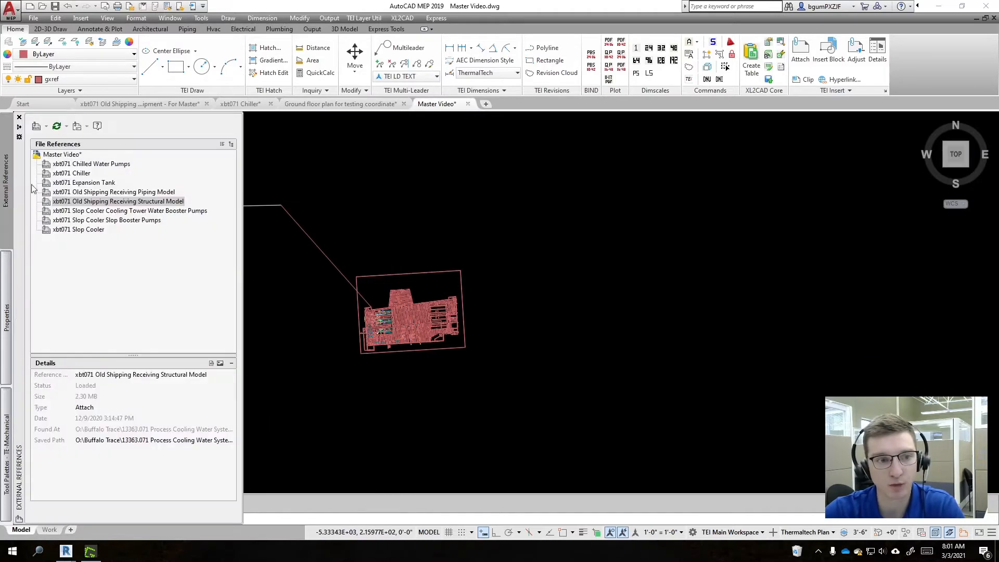
pyautogui.rightClick(118, 201)
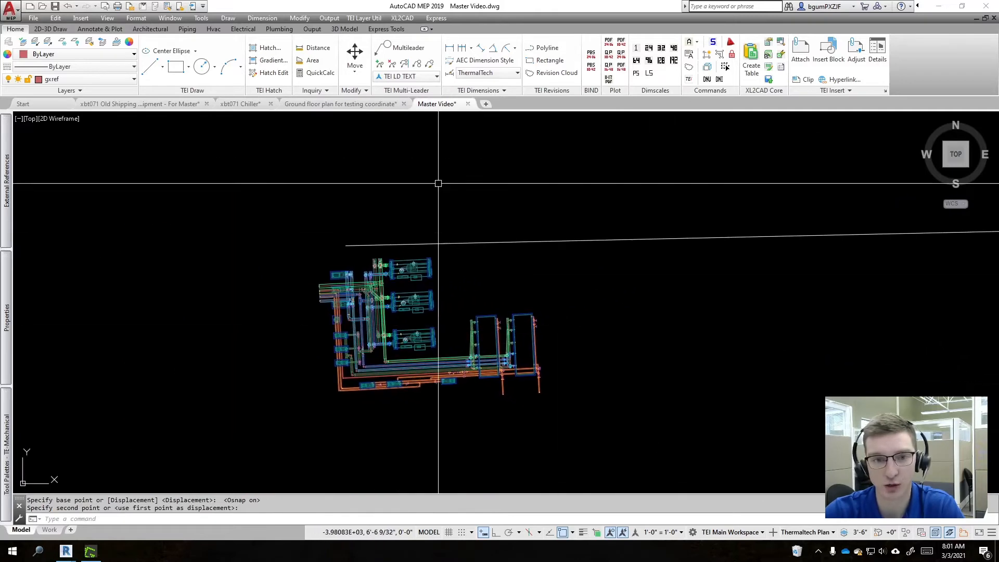
pyautogui.click(339, 103)
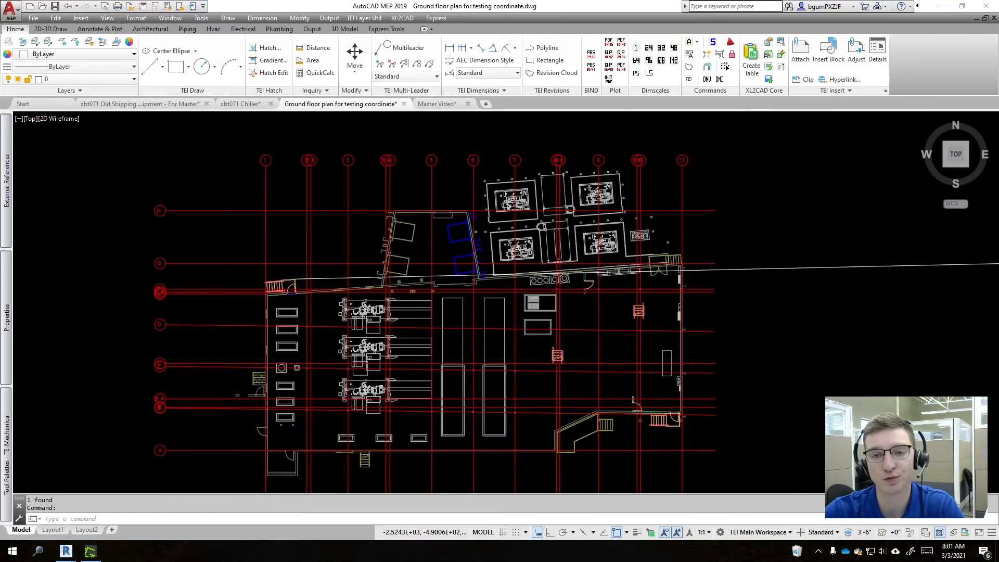
pyautogui.moveTo(66, 552)
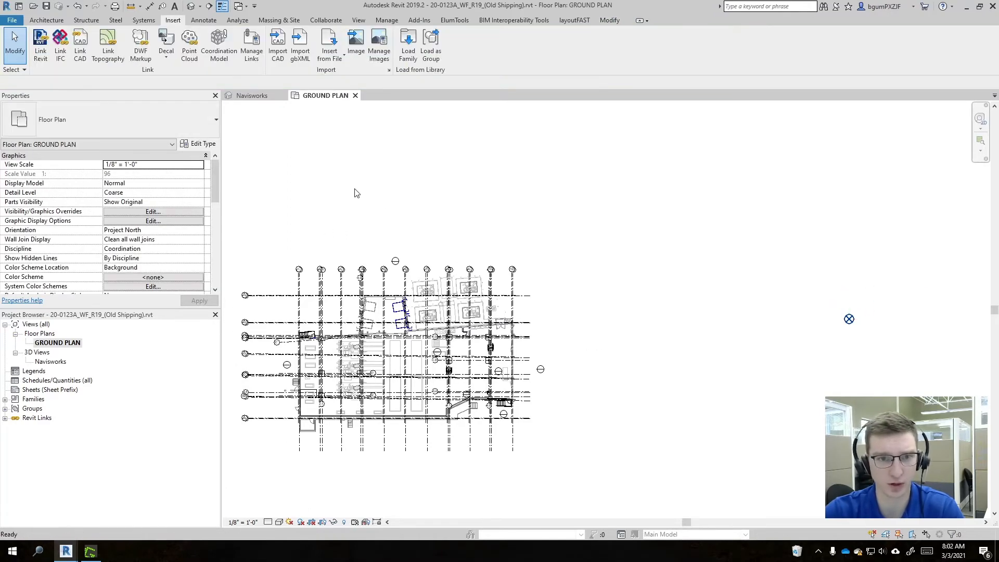
# Confirm the plan's project-north orientation, read the base point's 352° angle, then return to AutoCAD.
pyautogui.scroll(-3)
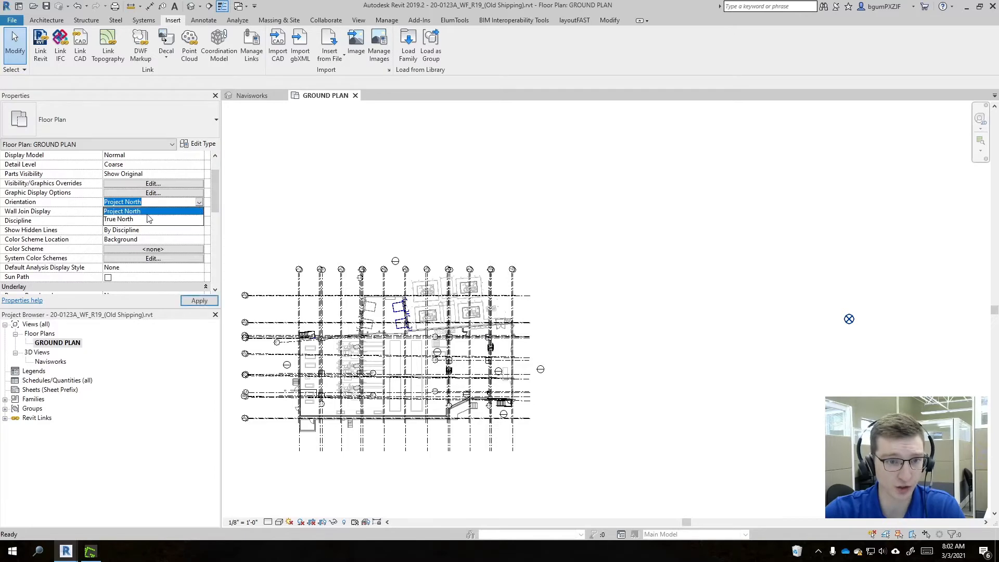
pyautogui.click(118, 218)
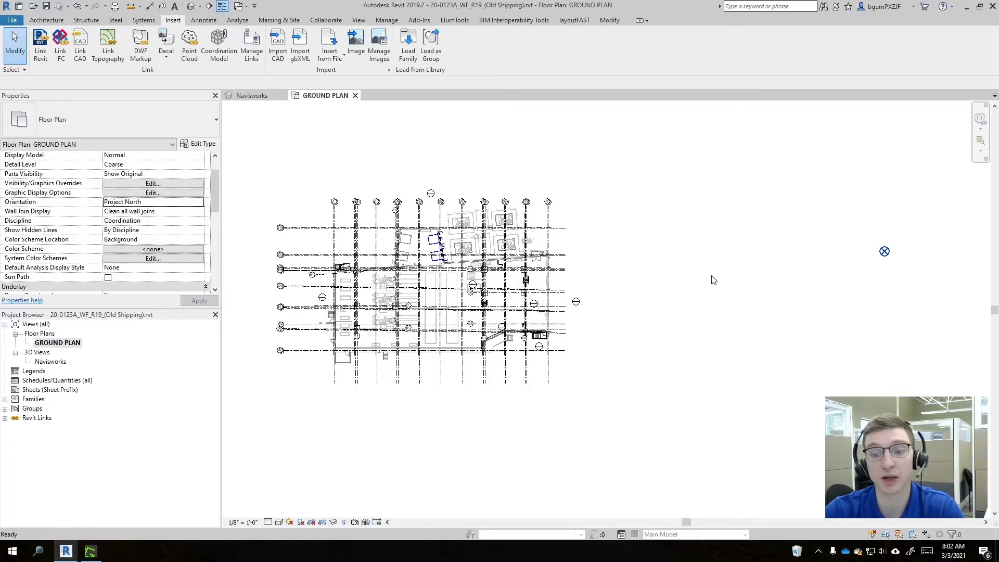
pyautogui.click(885, 251)
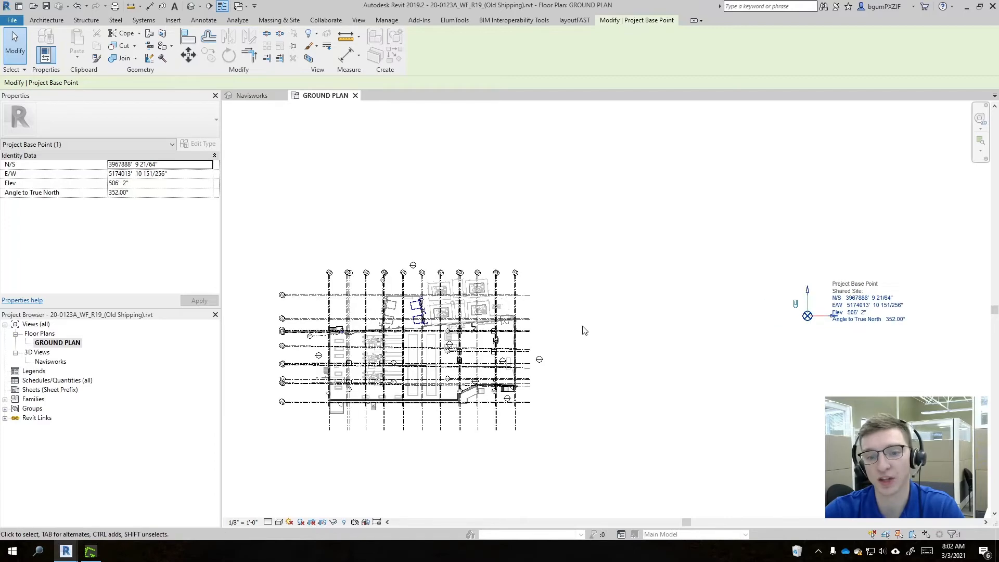
pyautogui.click(89, 537)
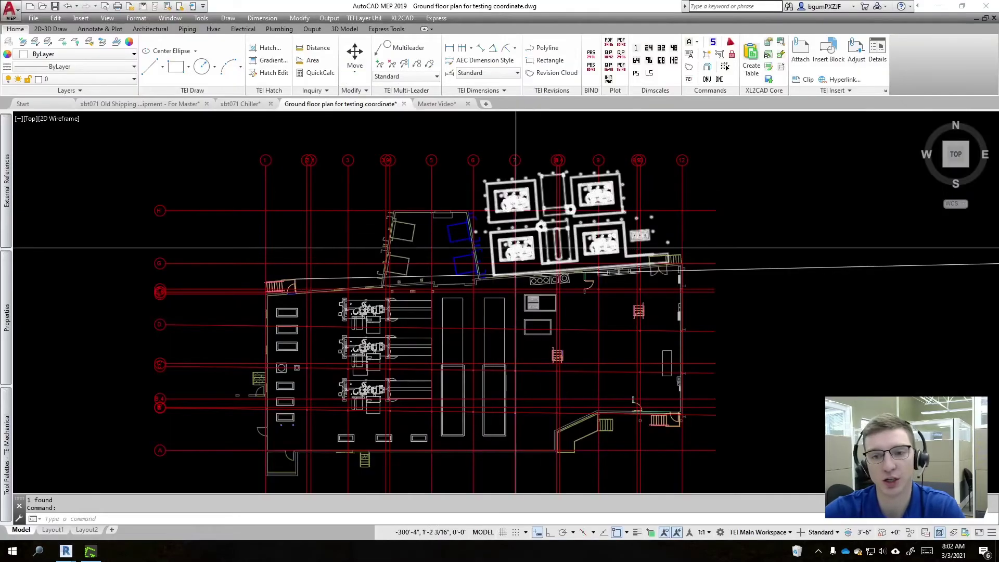
# In Master Video, rotate the seven equipment xrefs 352 degrees about the base point.
pyautogui.click(437, 103)
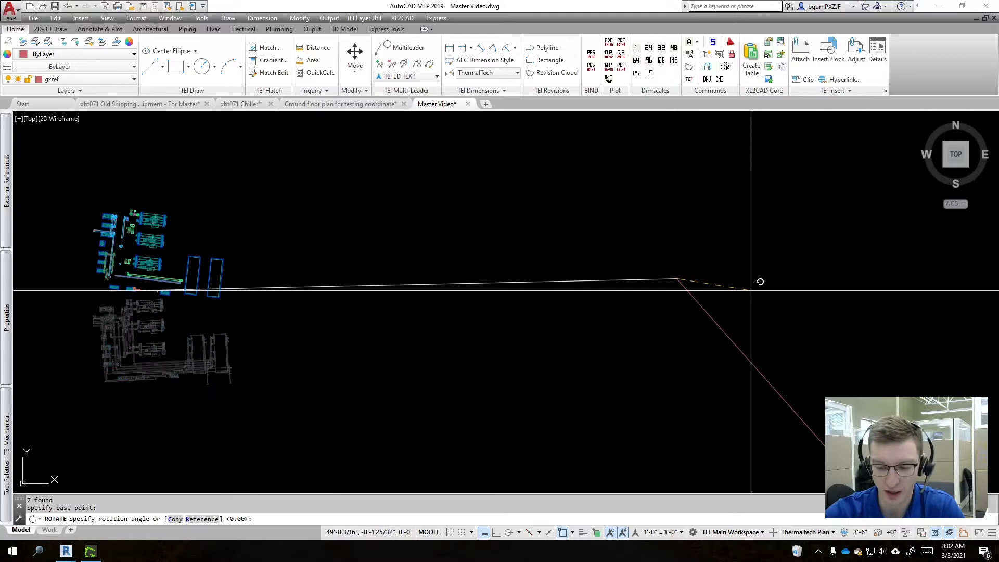
pyautogui.write('352')
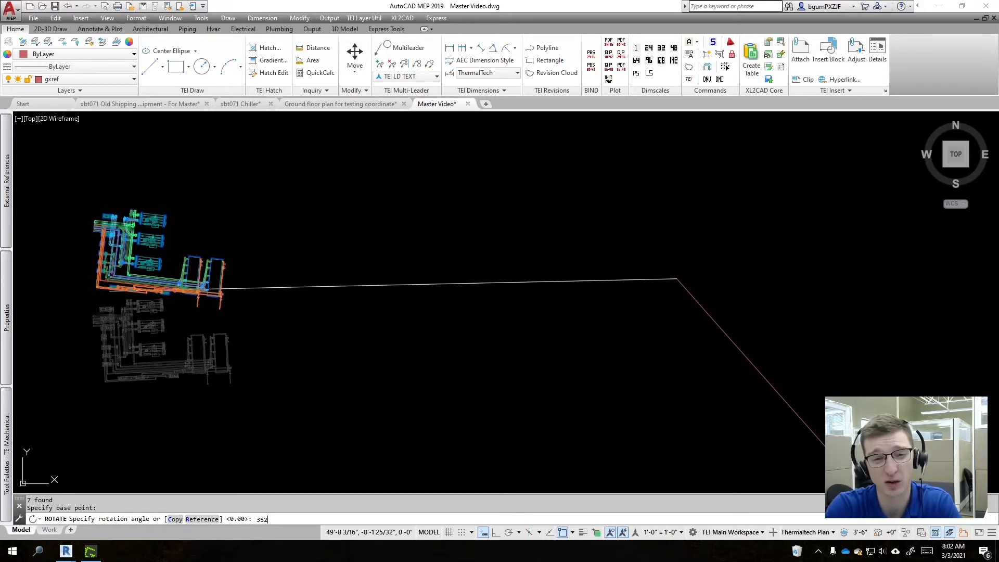
pyautogui.press('Enter')
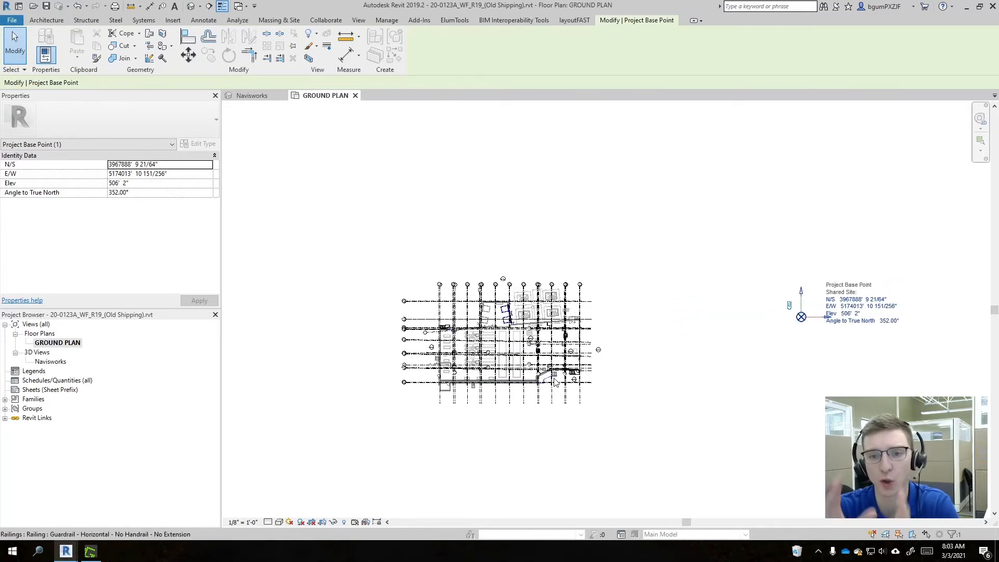
pyautogui.moveTo(556, 382)
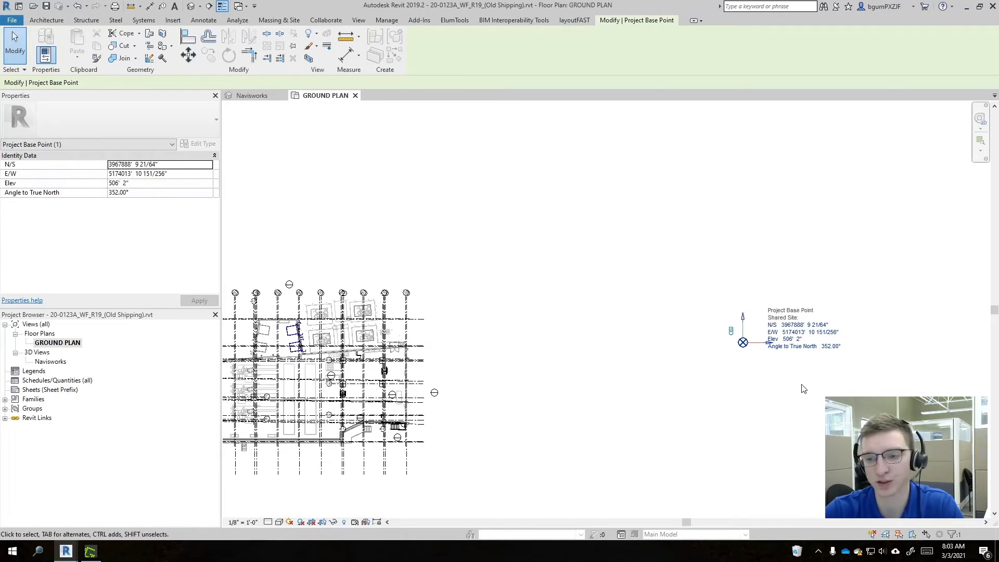
pyautogui.moveTo(701, 282)
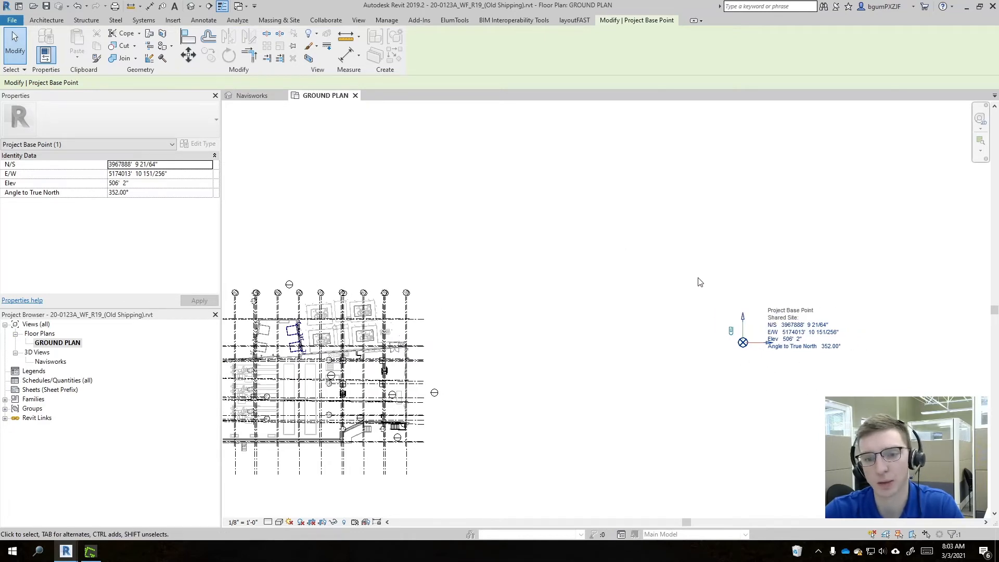
pyautogui.moveTo(897, 385)
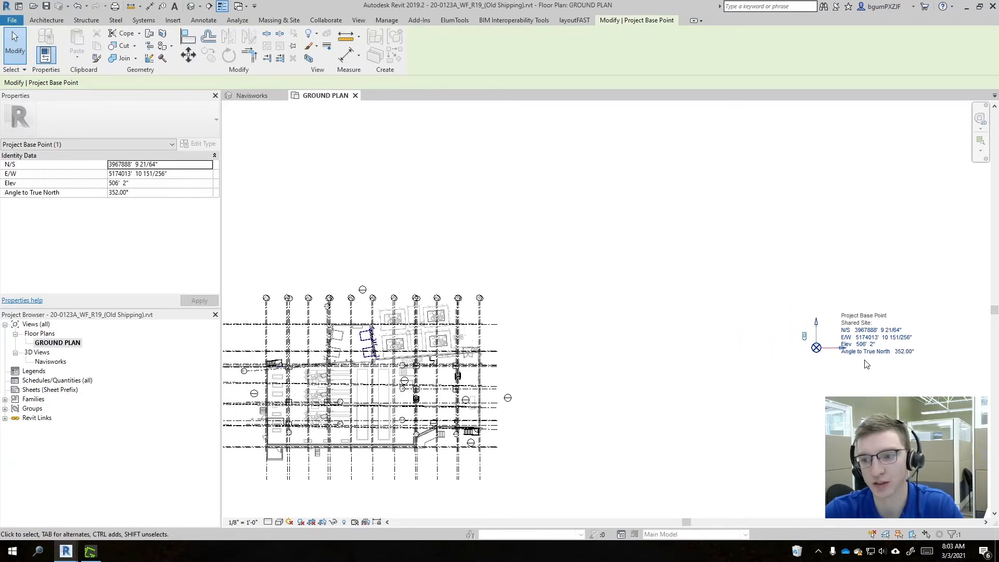
pyautogui.moveTo(929, 366)
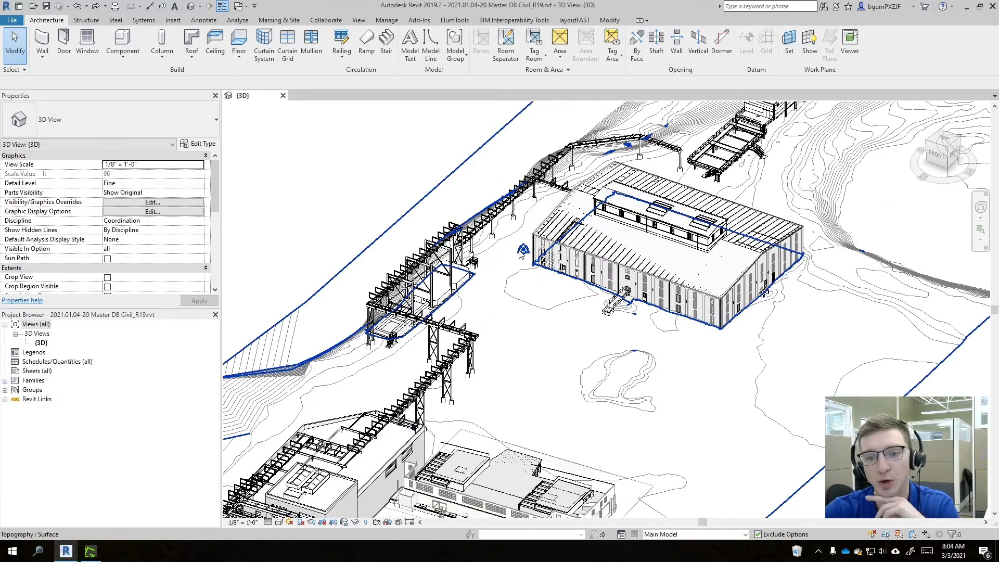
# Pick the Project Base Point to read its 355°30' true-north angle, then start Notepad.
pyautogui.click(524, 256)
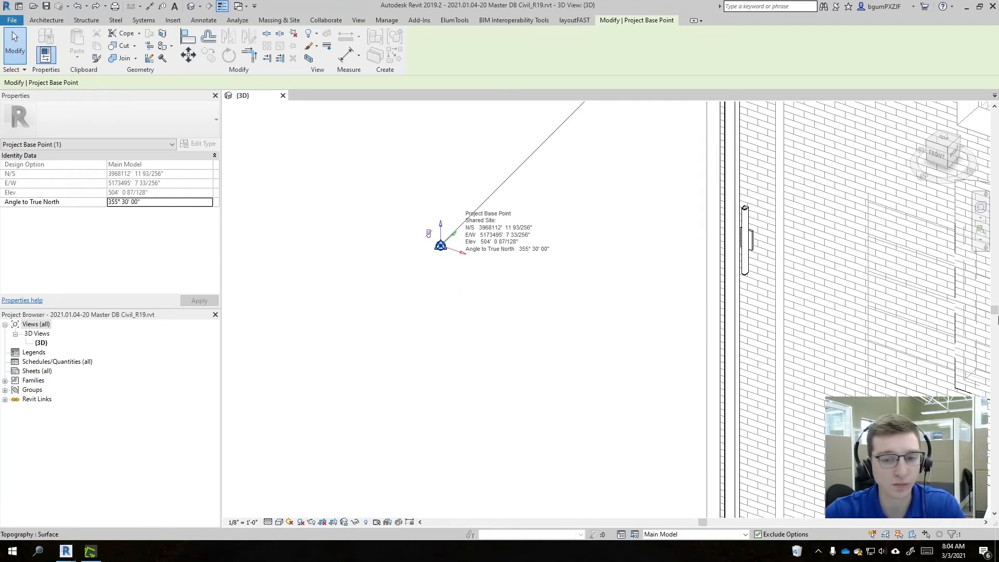
pyautogui.click(90, 552)
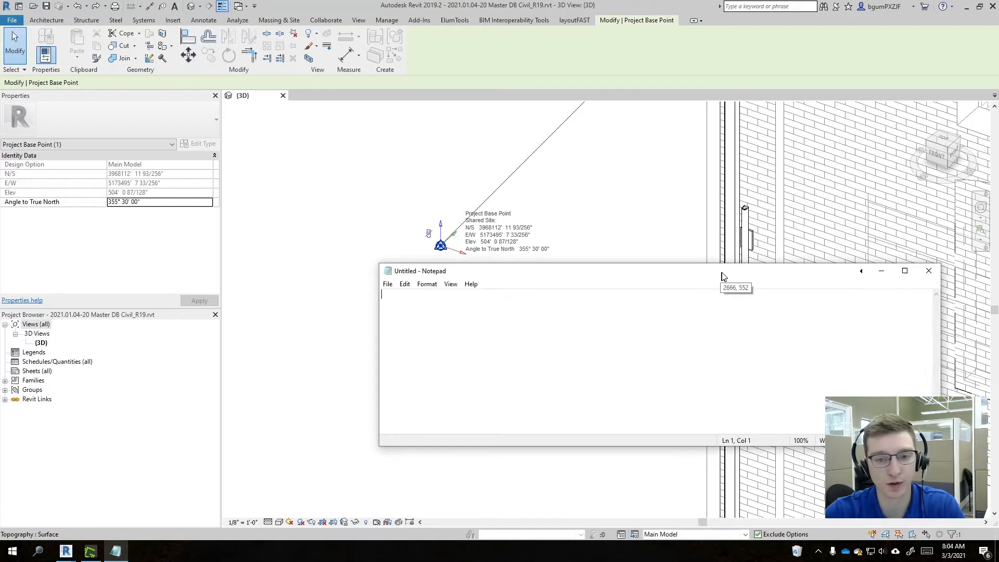
# Note the angle conversions 355 = 5 and 352 = 8 in Notepad.
pyautogui.write('355')
pyautogui.write('352')
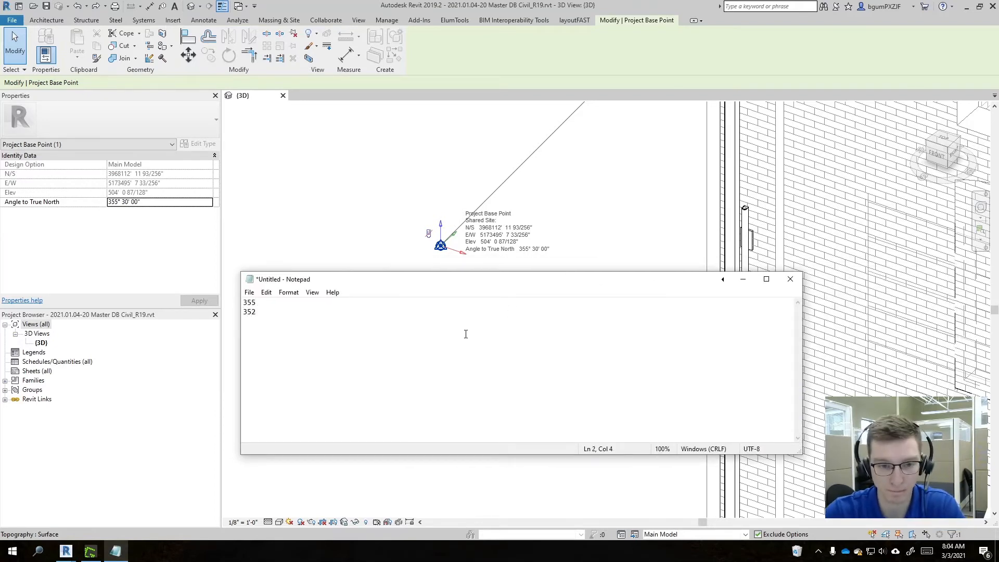
pyautogui.click(256, 302)
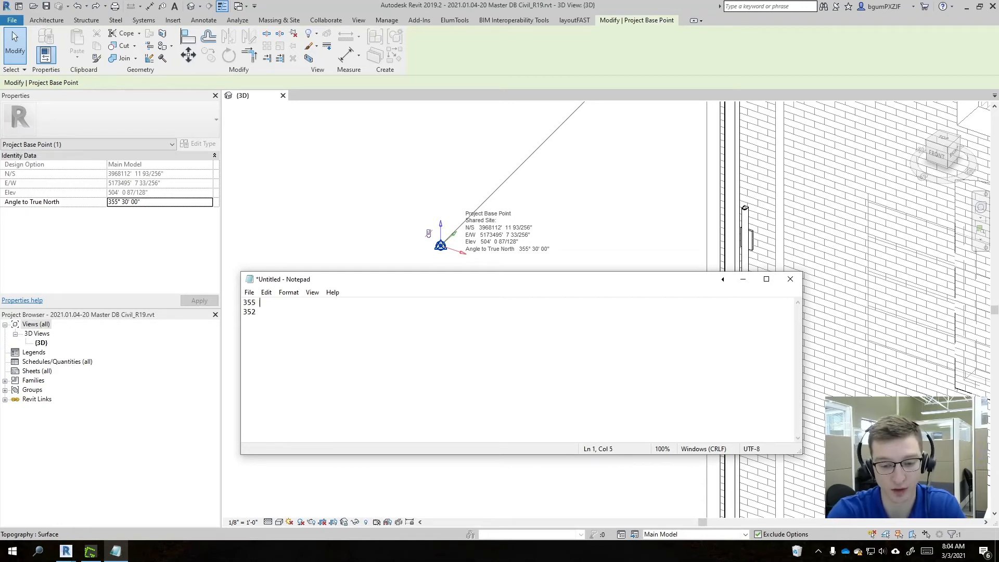
pyautogui.write('+')
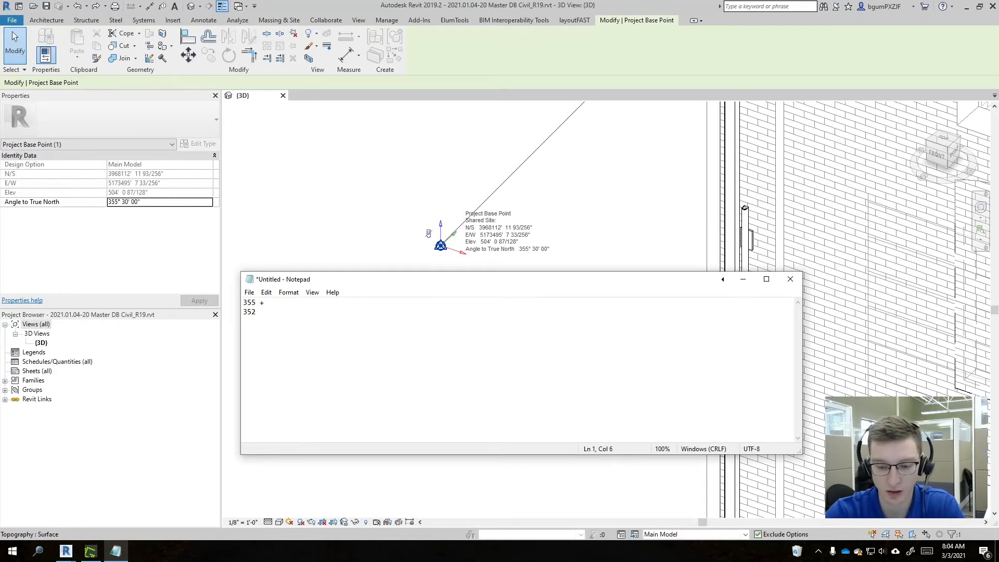
pyautogui.write('= 5')
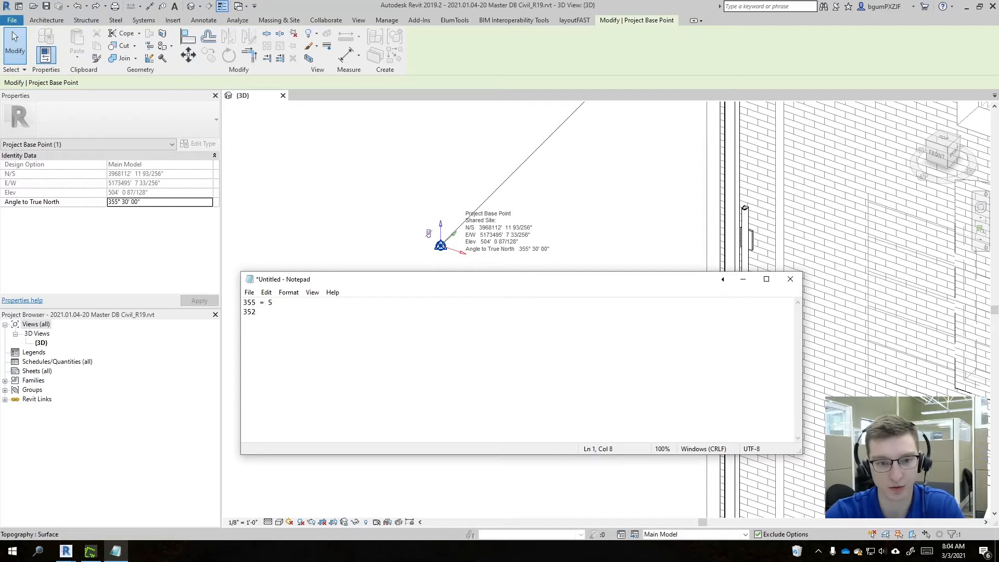
pyautogui.write('= 8')
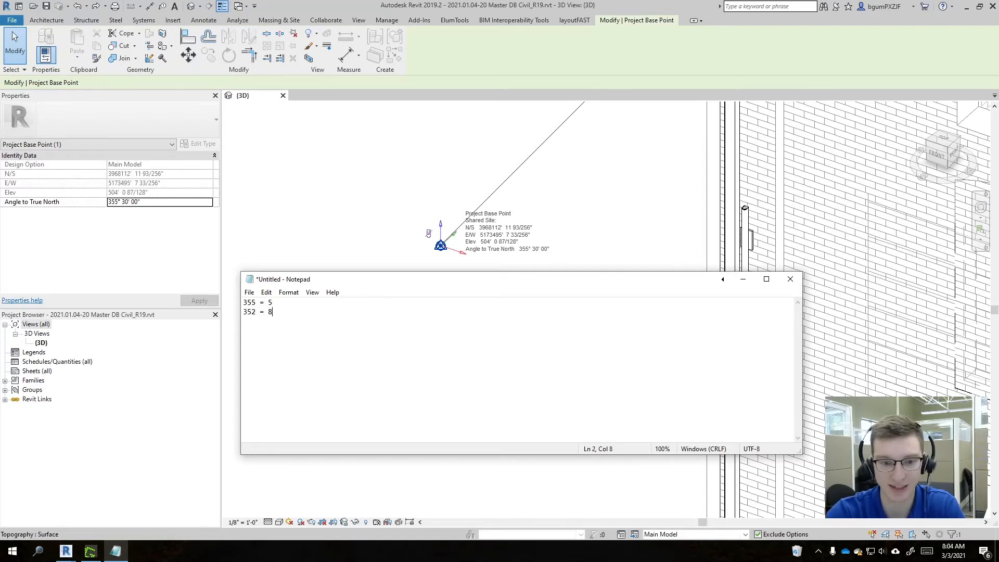
pyautogui.press('Enter')
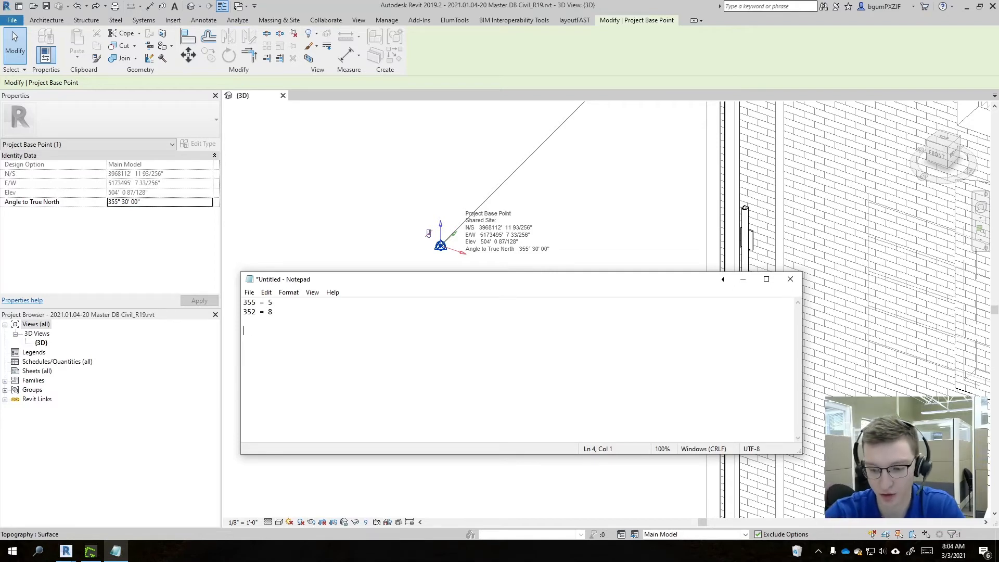
# Note the 3° difference and 360-3=357, then return to the Revit site view.
pyautogui.write('3')
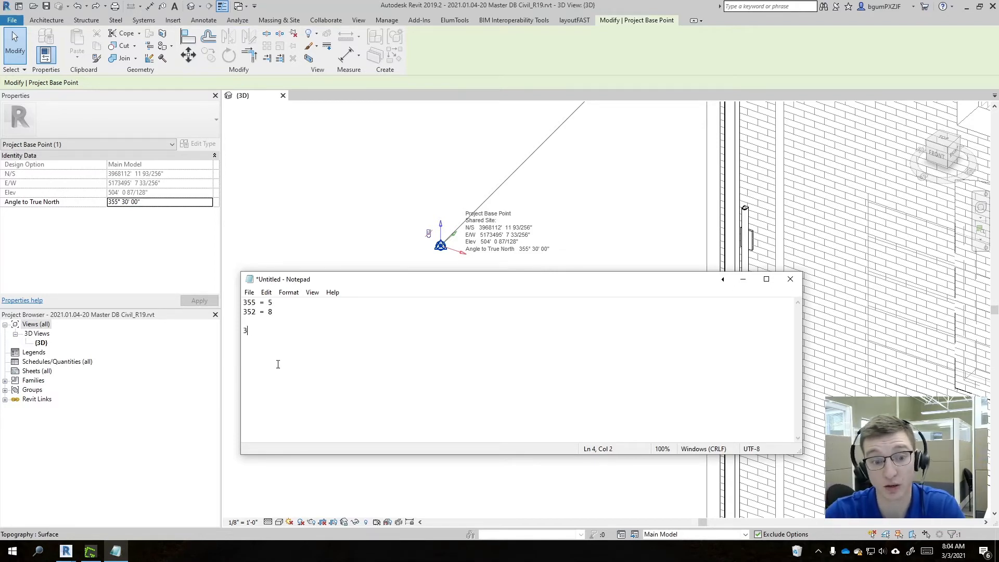
pyautogui.press('Enter')
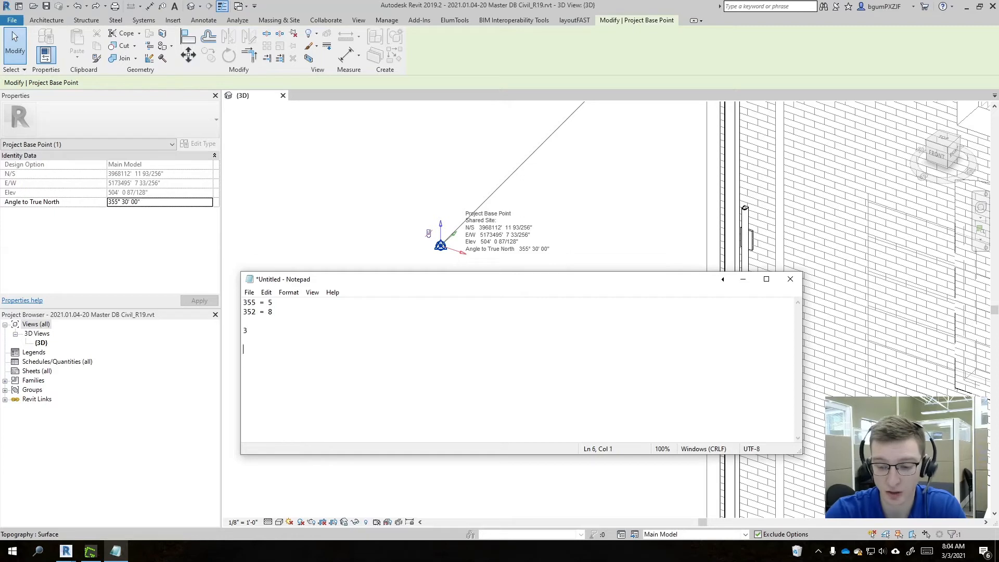
pyautogui.write('360-3=')
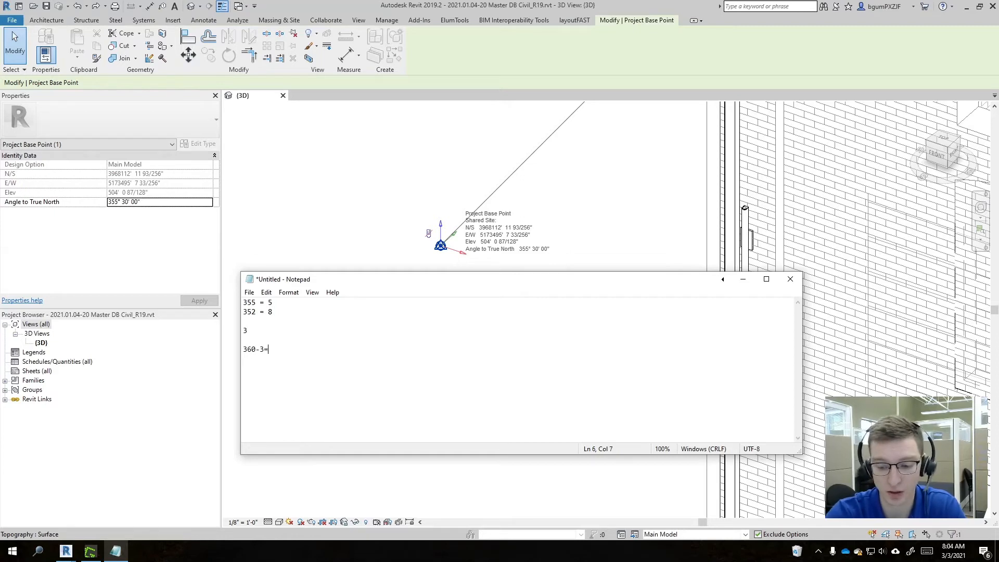
pyautogui.write('357')
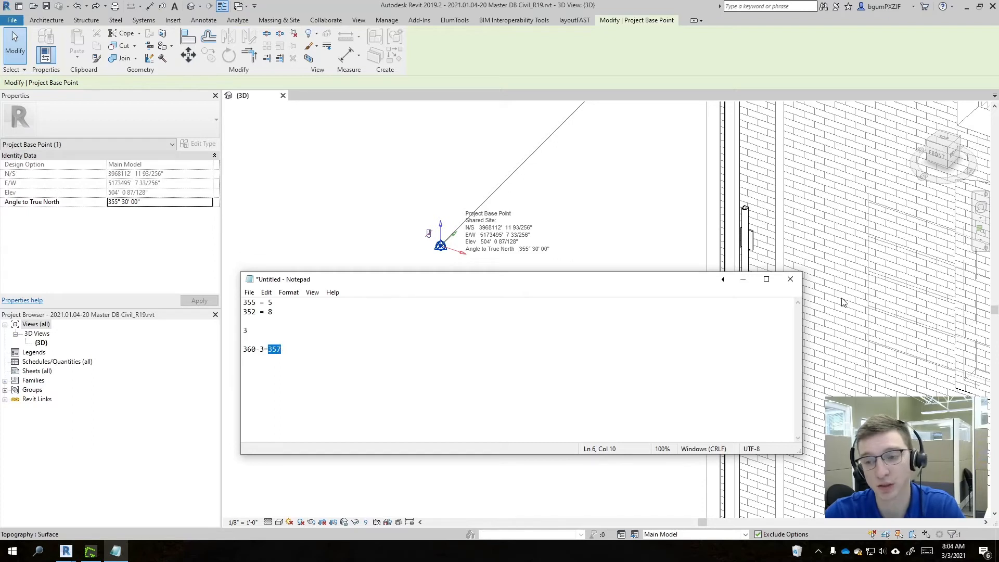
pyautogui.click(791, 279)
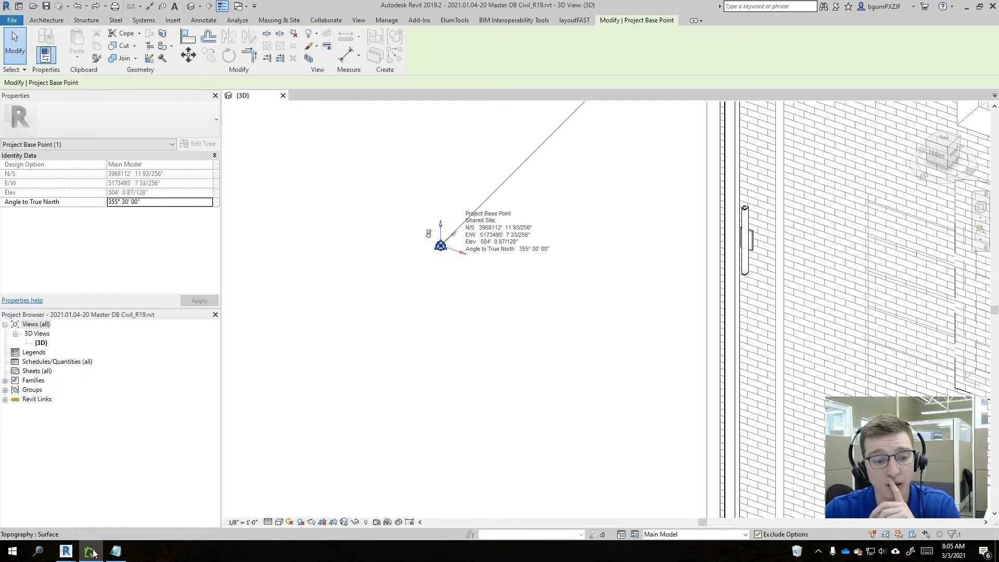
# Switch from Revit to the AutoCAD MEP Master Video drawing via the taskbar.
pyautogui.click(91, 551)
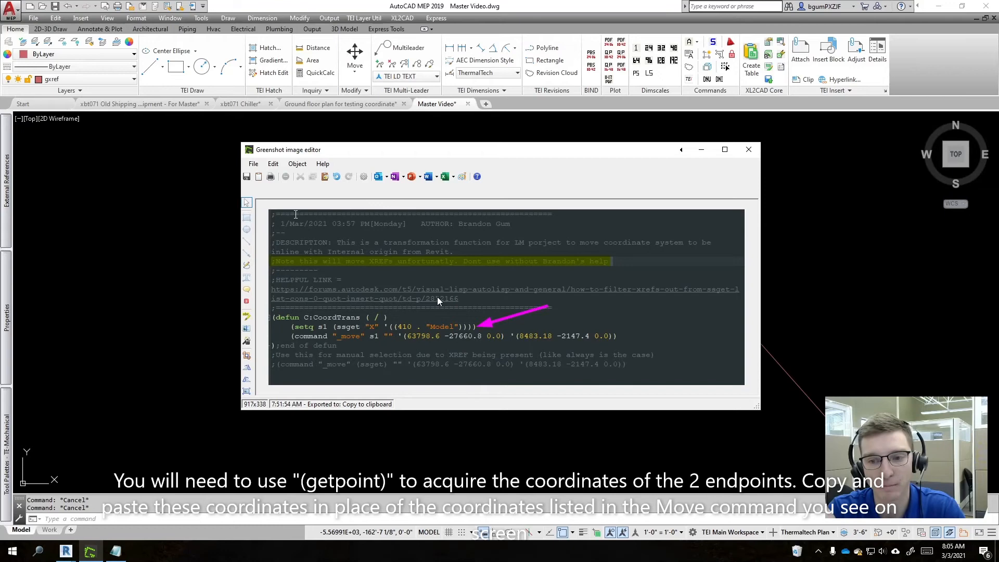
pyautogui.moveTo(599, 305)
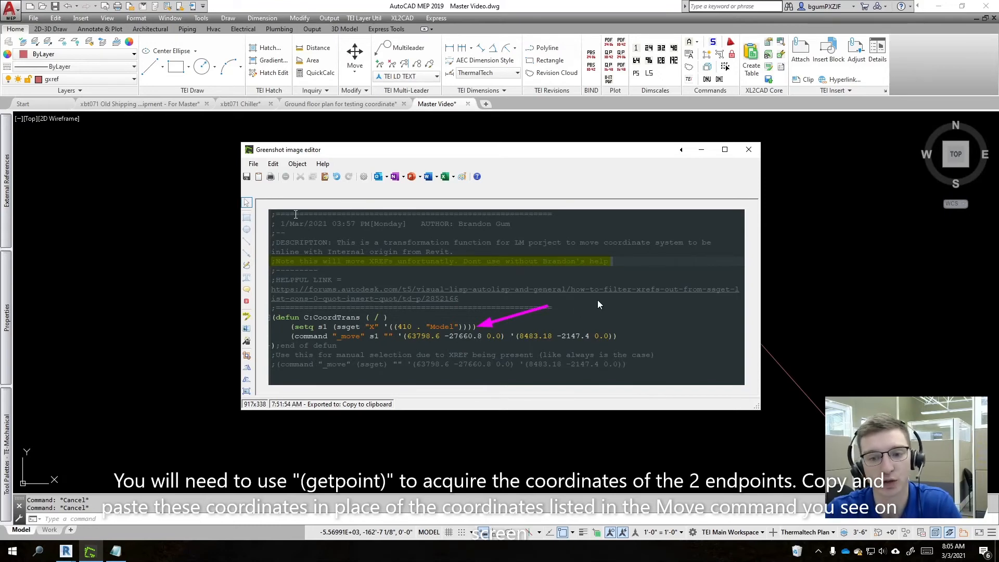
pyautogui.moveTo(631, 326)
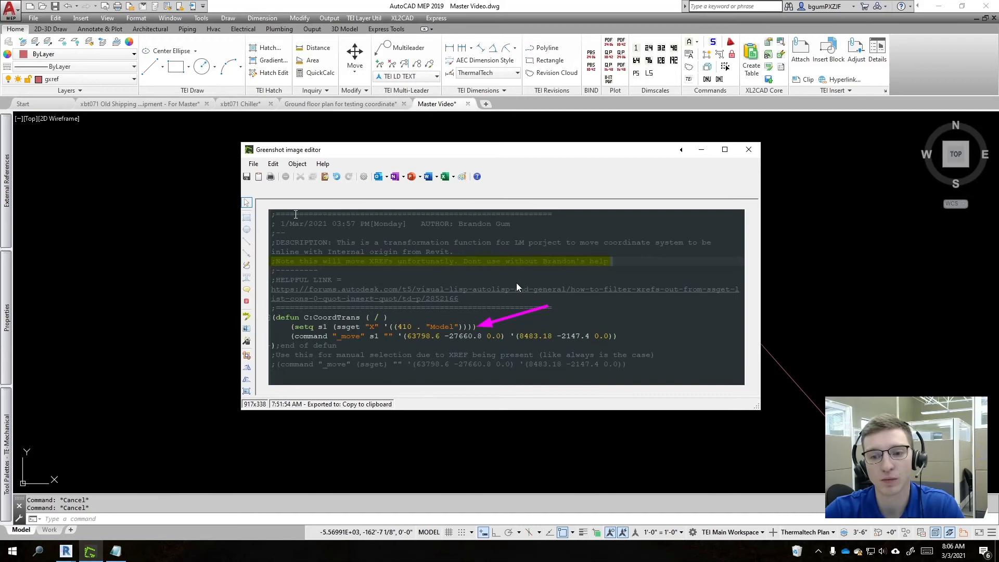
pyautogui.moveTo(543, 308)
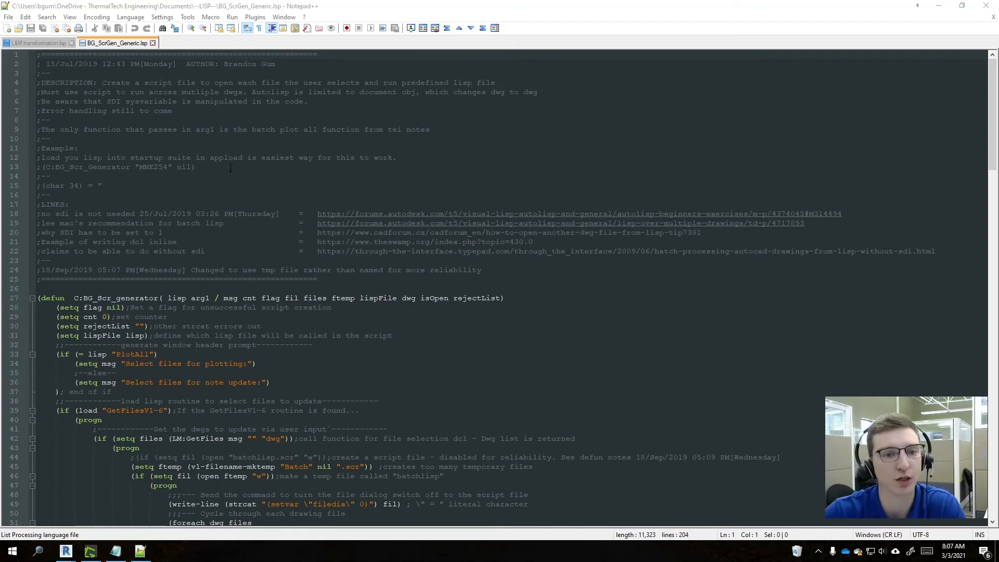
# Select the example C:BG_Scr_Generator call line in Notepad++ for reuse.
pyautogui.moveTo(46, 167); pyautogui.dragTo(196, 166)
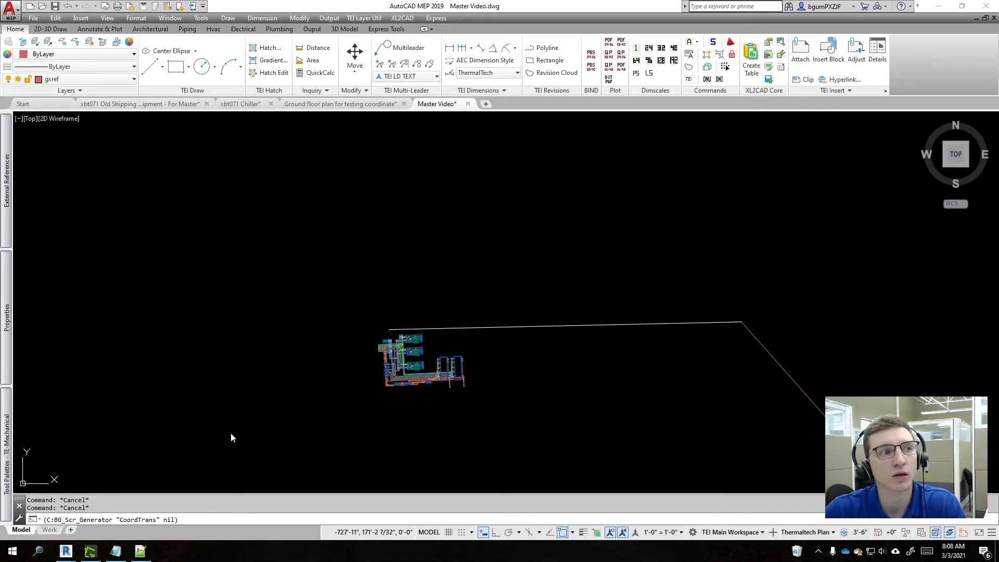
pyautogui.moveTo(219, 436)
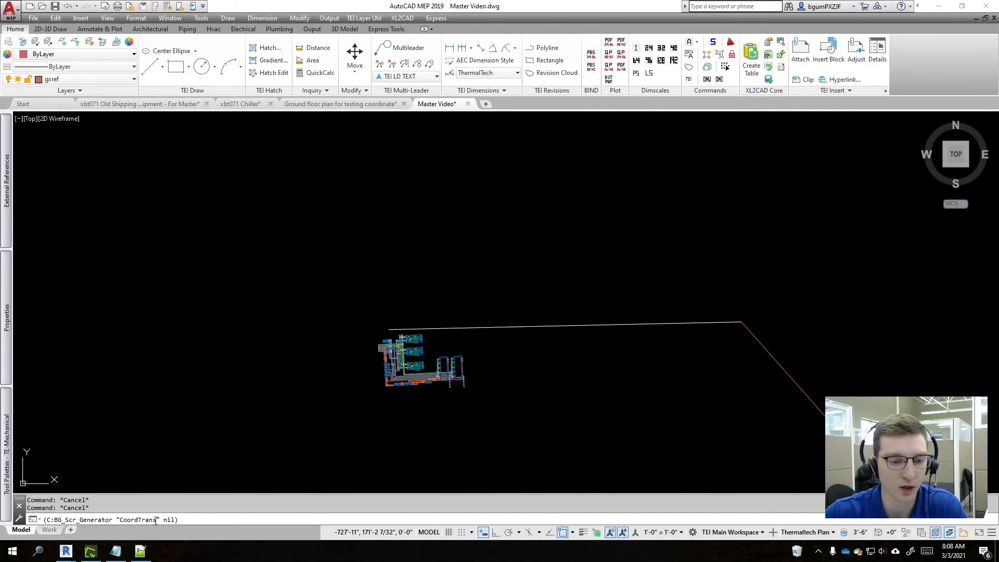
pyautogui.doubleClick(136, 520)
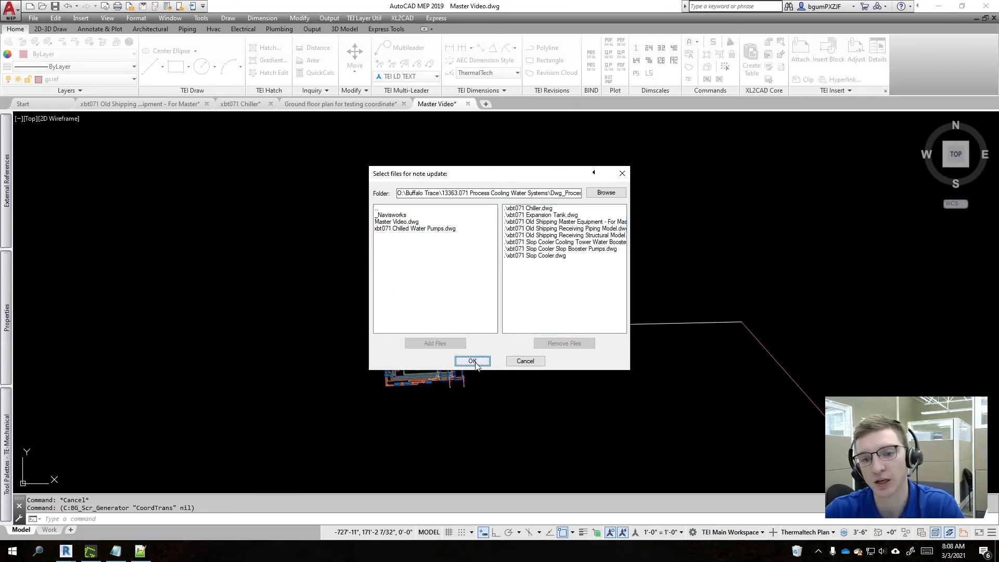
pyautogui.click(472, 361)
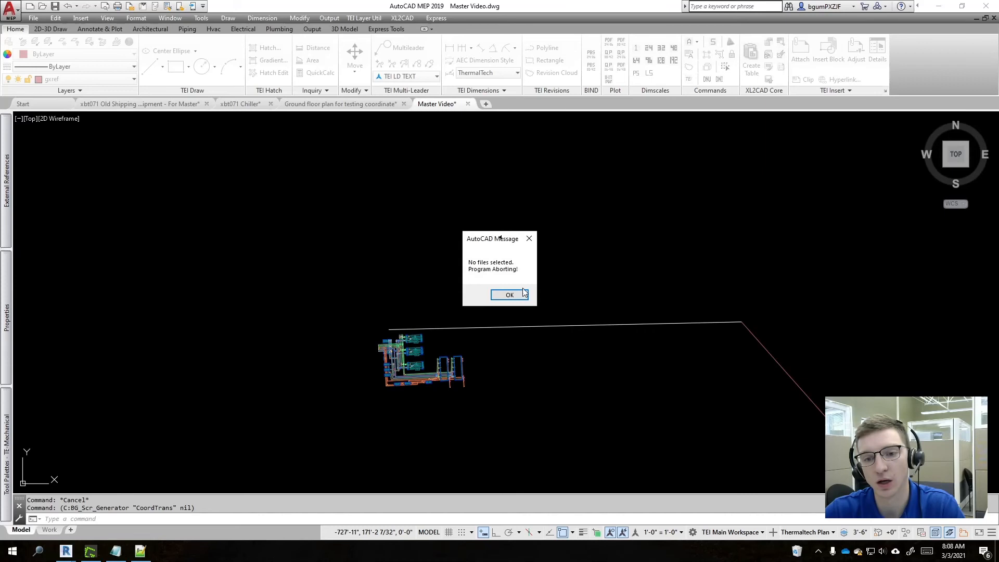
pyautogui.click(509, 295)
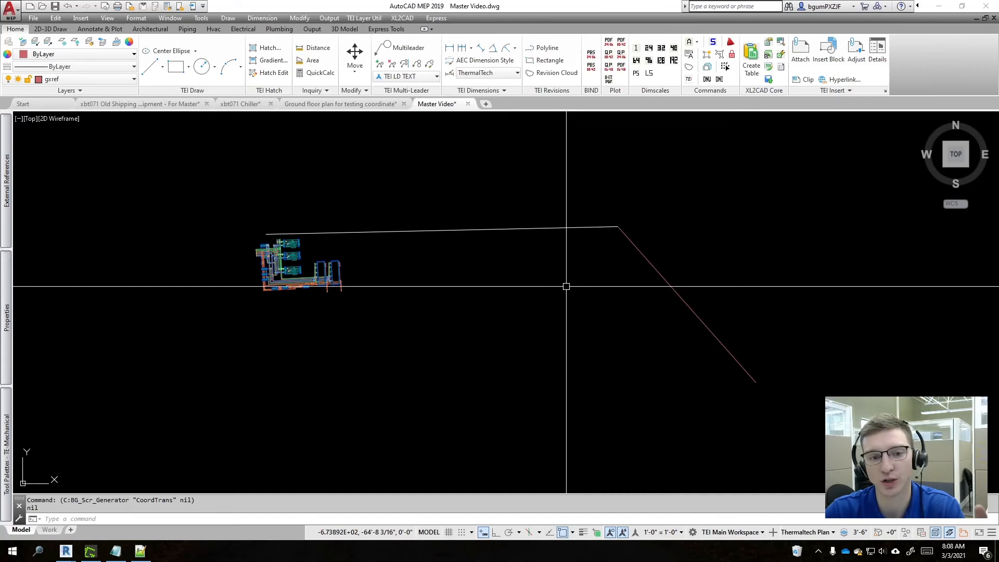
pyautogui.moveTo(585, 310)
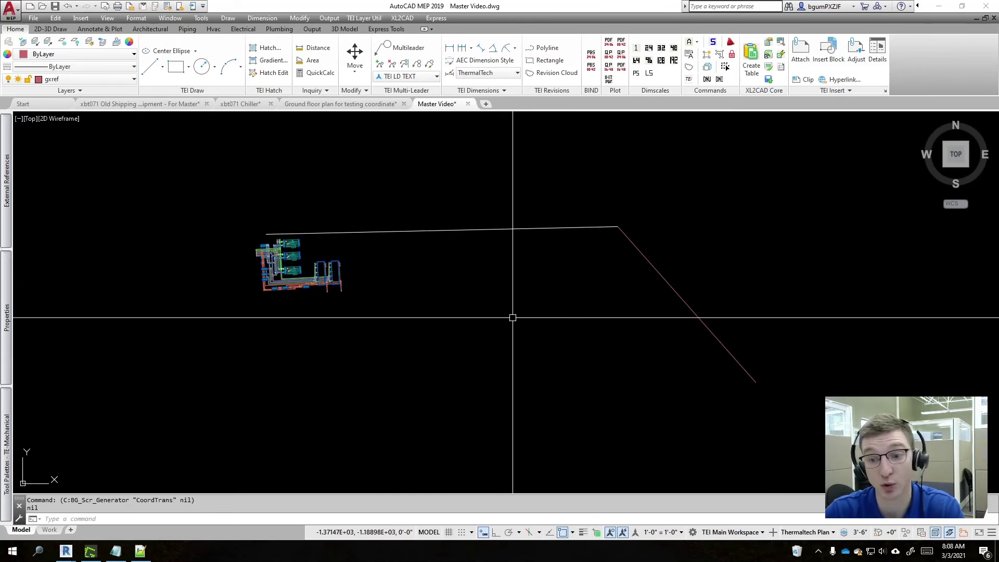
pyautogui.moveTo(530, 334)
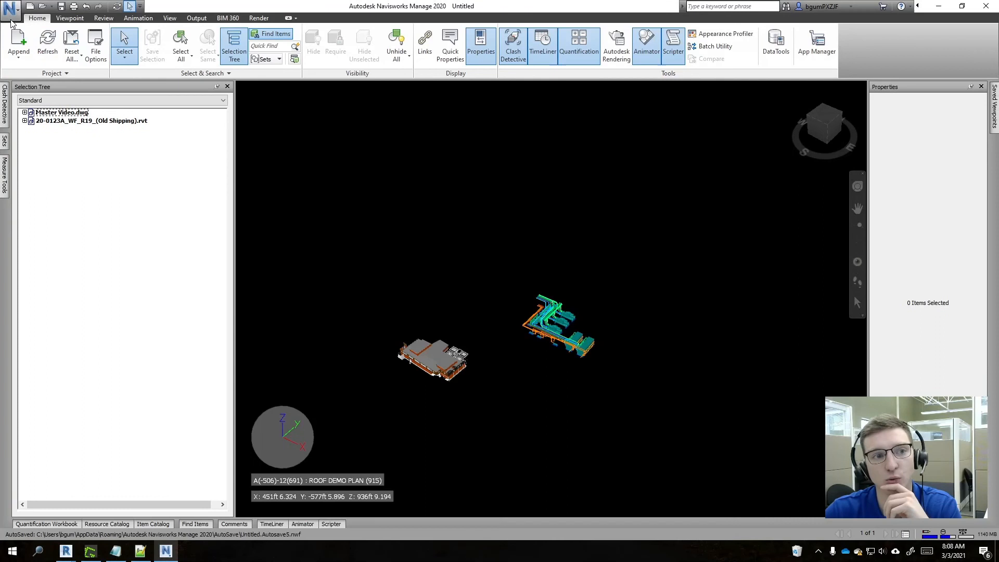
pyautogui.moveTo(351, 279)
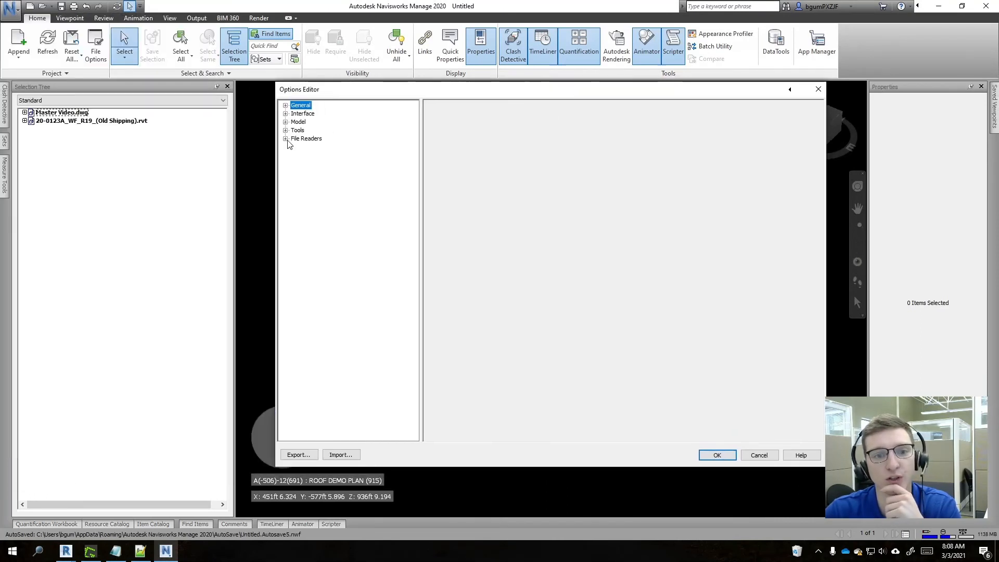
# Under File Readers > Revit, keep Coordinates set to Project Internal.
pyautogui.click(307, 280)
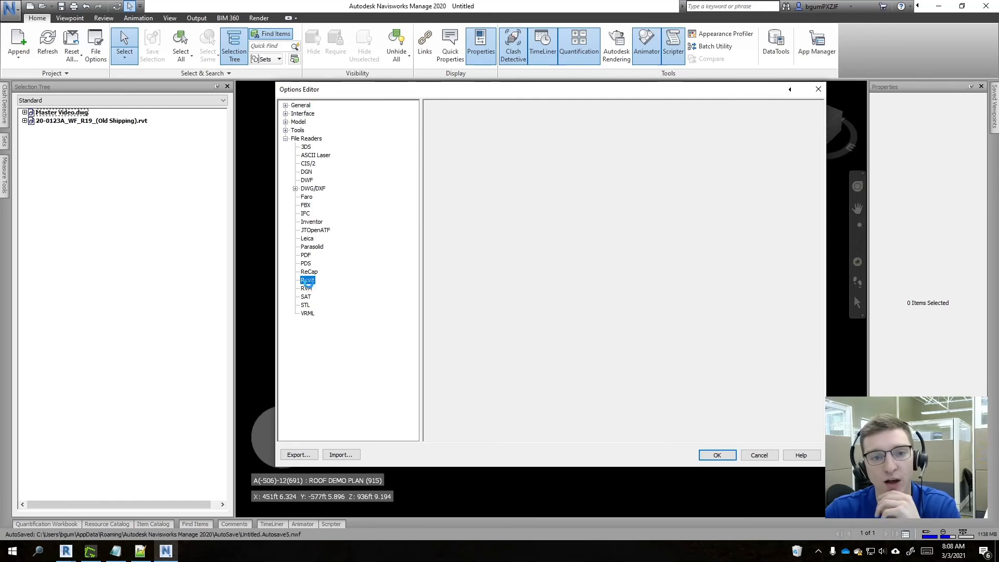
pyautogui.click(308, 280)
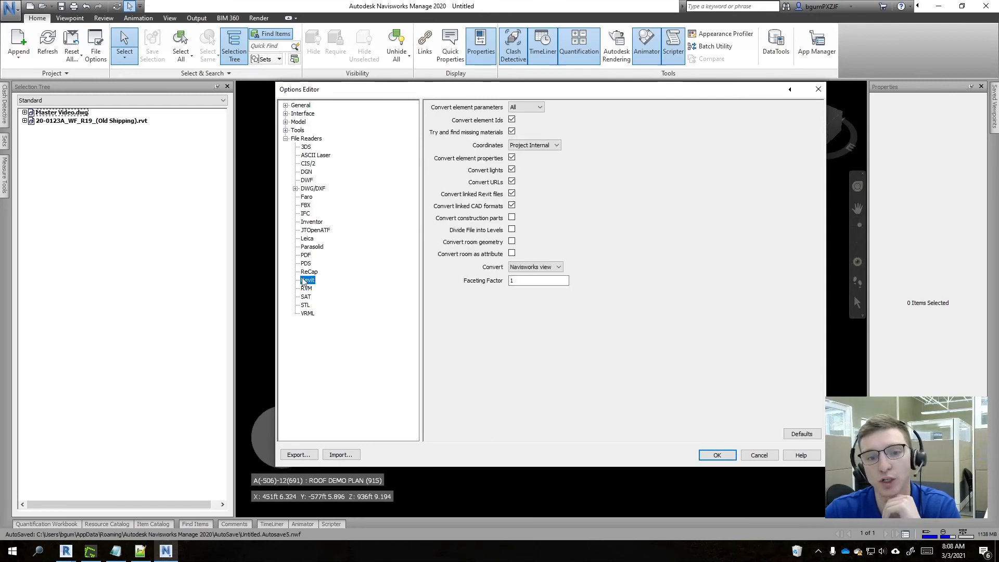
pyautogui.click(554, 145)
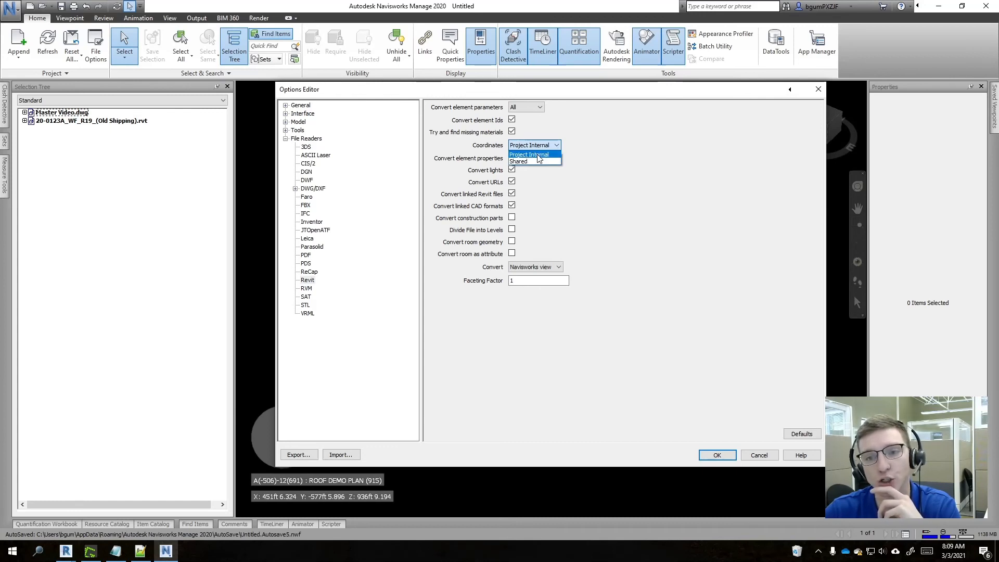
pyautogui.click(529, 154)
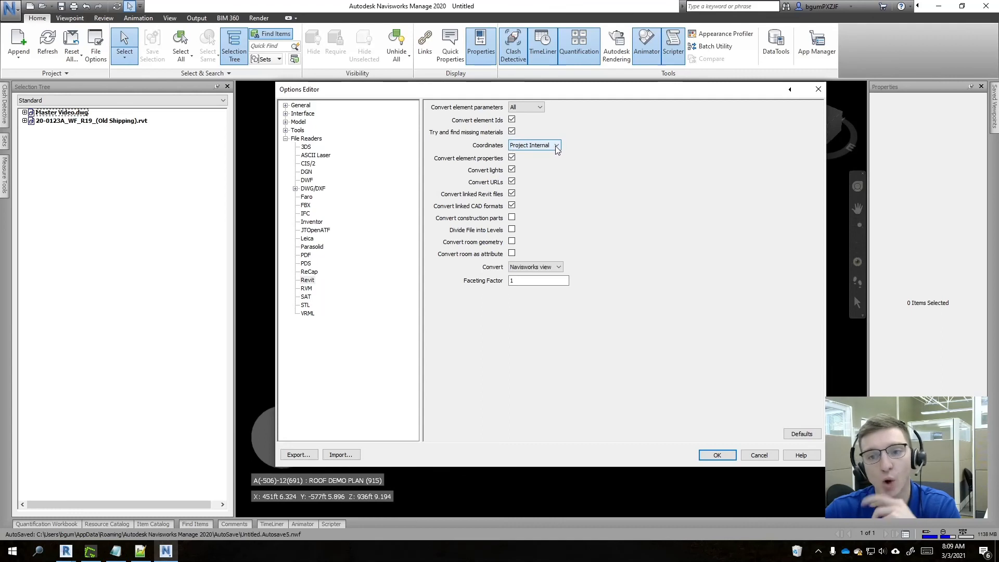